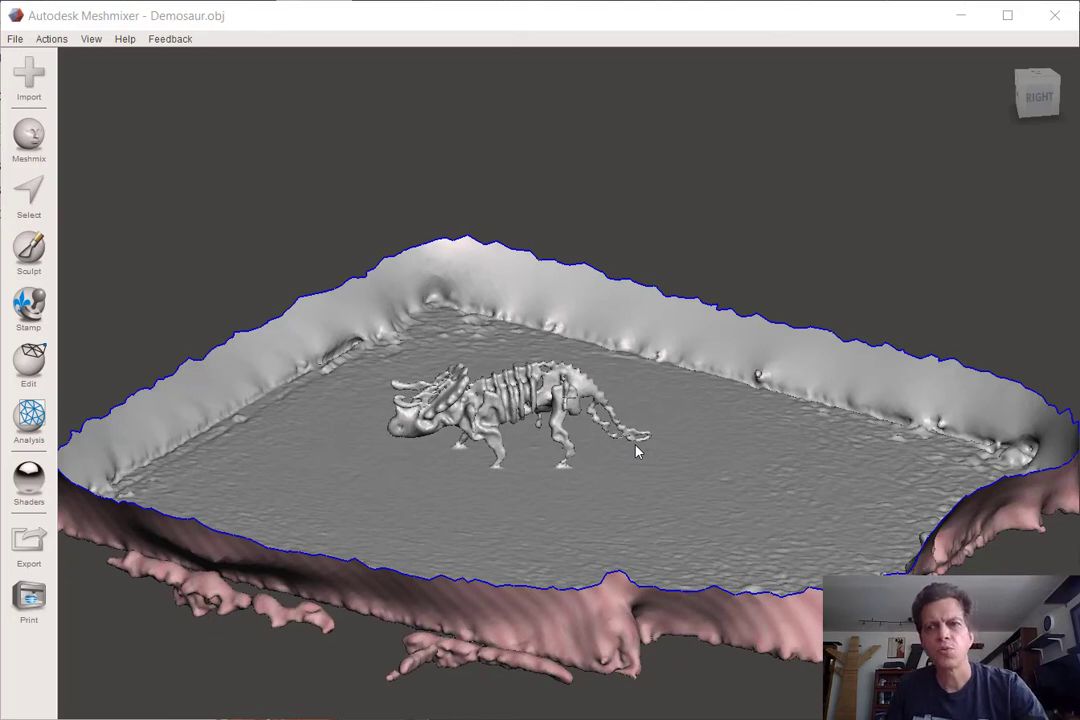
mouse_move(490, 296)
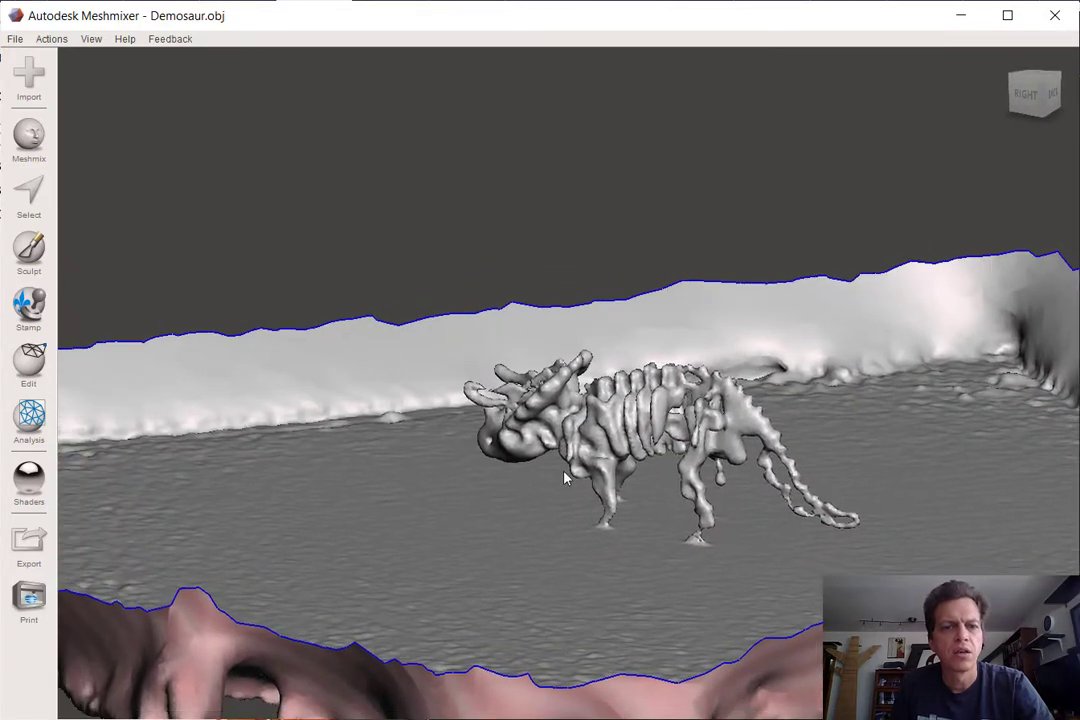
Step: View the shell edge-on and switch to the Select tool for marking mesh regions
left_click_drag(564, 476, 538, 510)
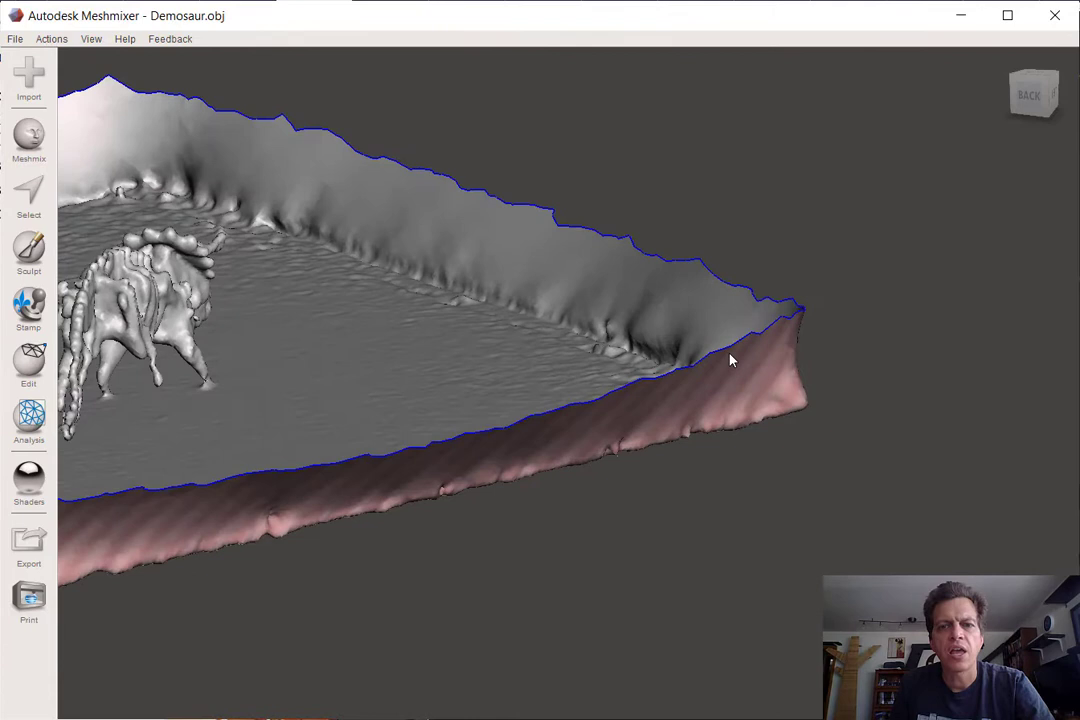
mouse_move(632, 516)
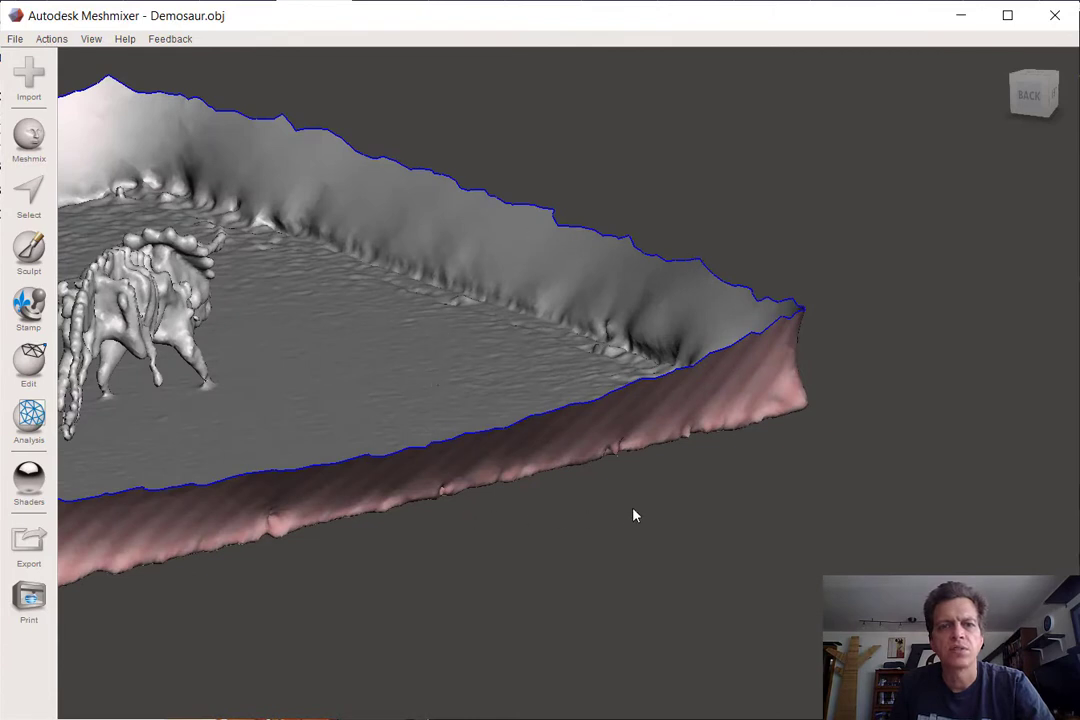
mouse_move(742, 414)
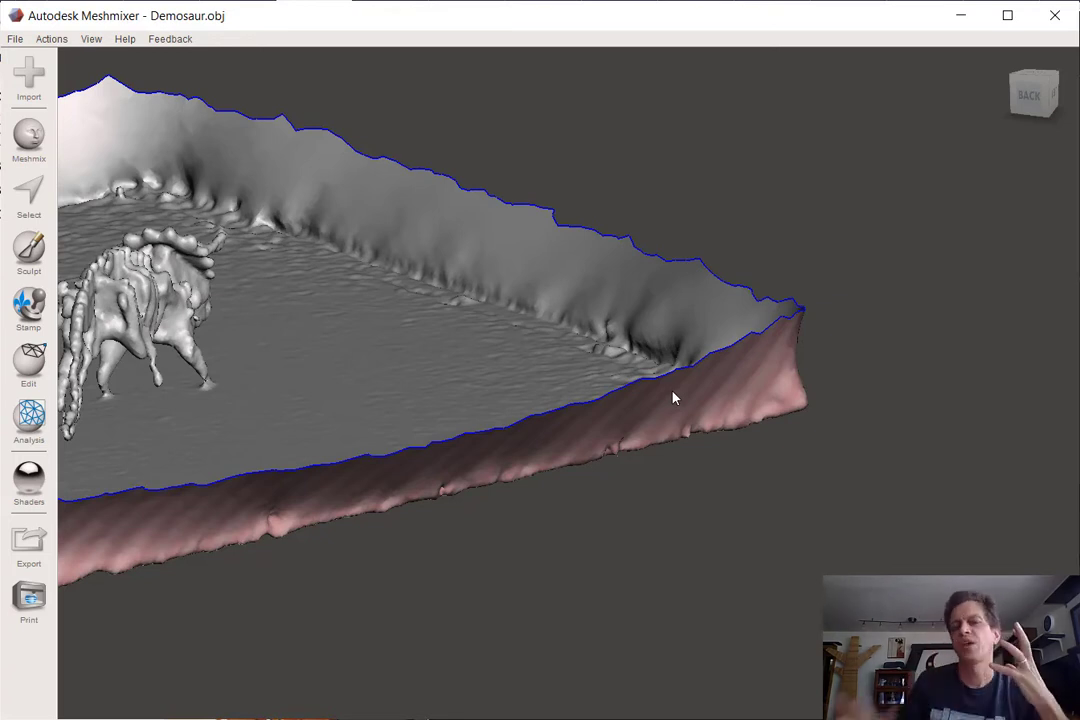
mouse_move(704, 384)
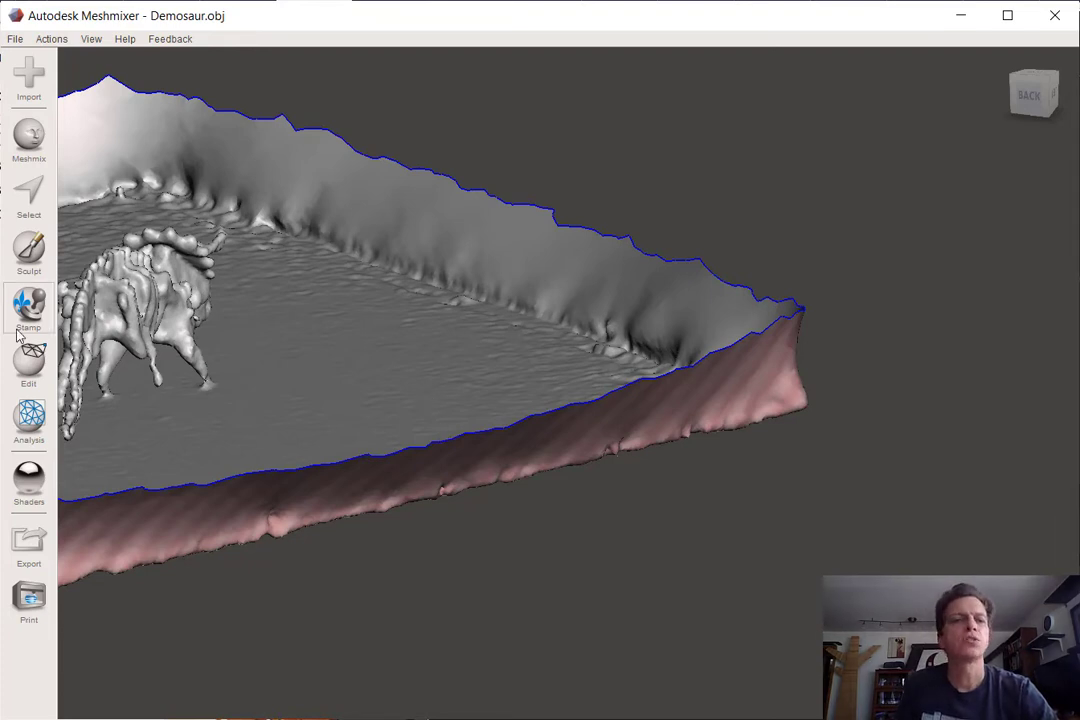
mouse_move(446, 260)
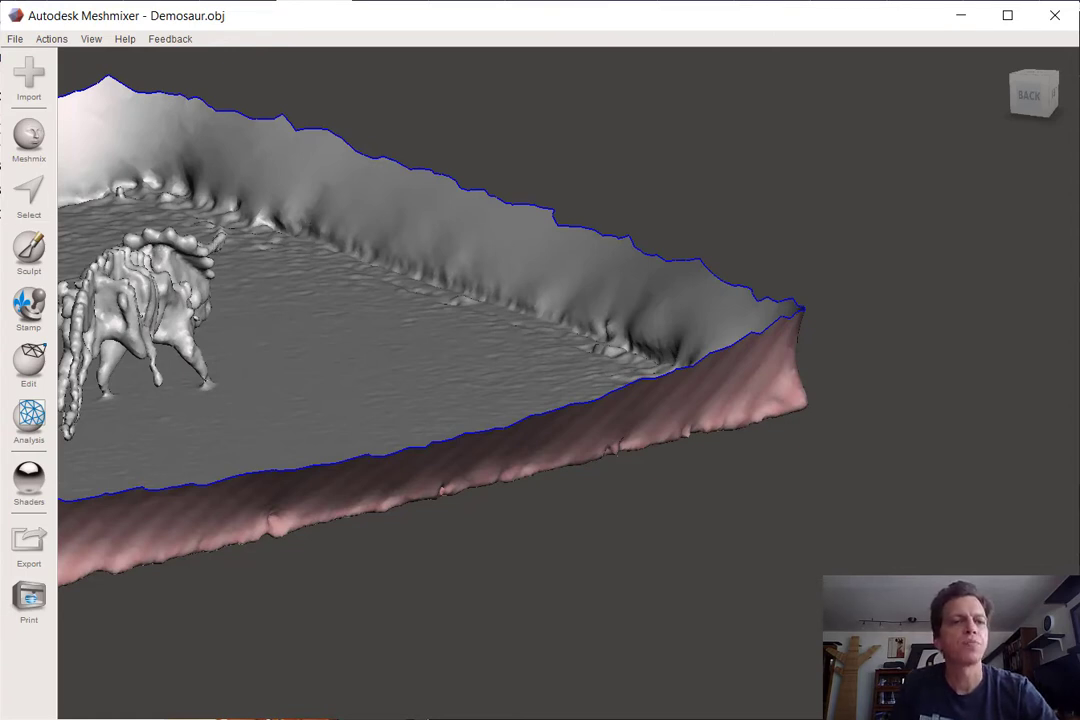
left_click(28, 198)
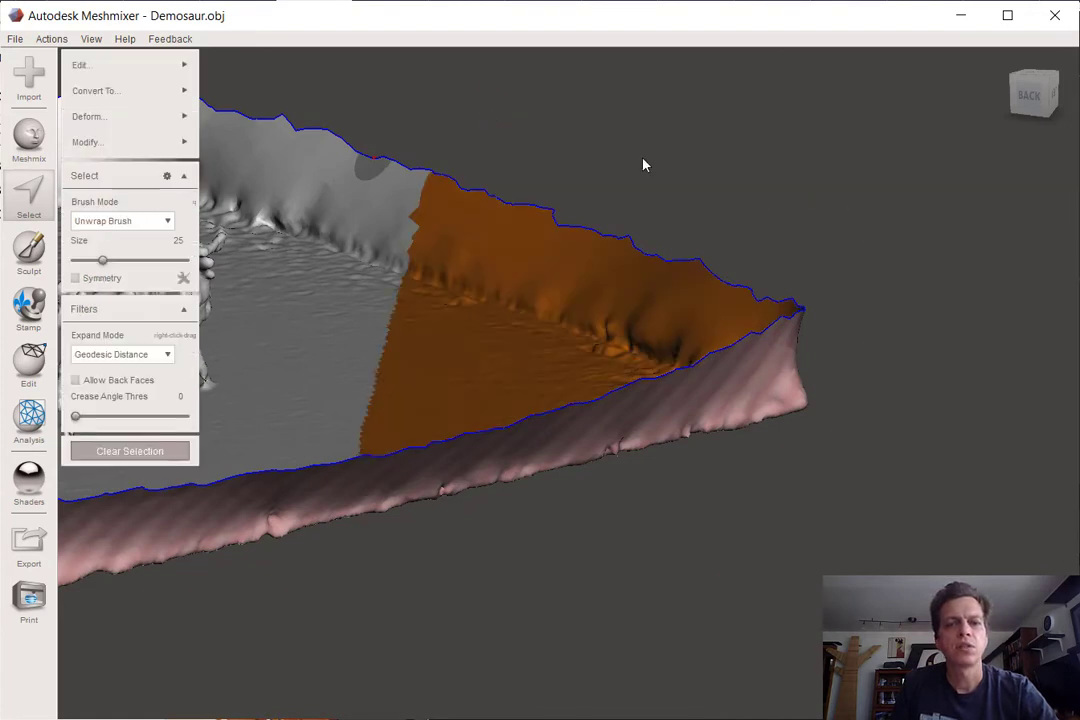
mouse_move(650, 168)
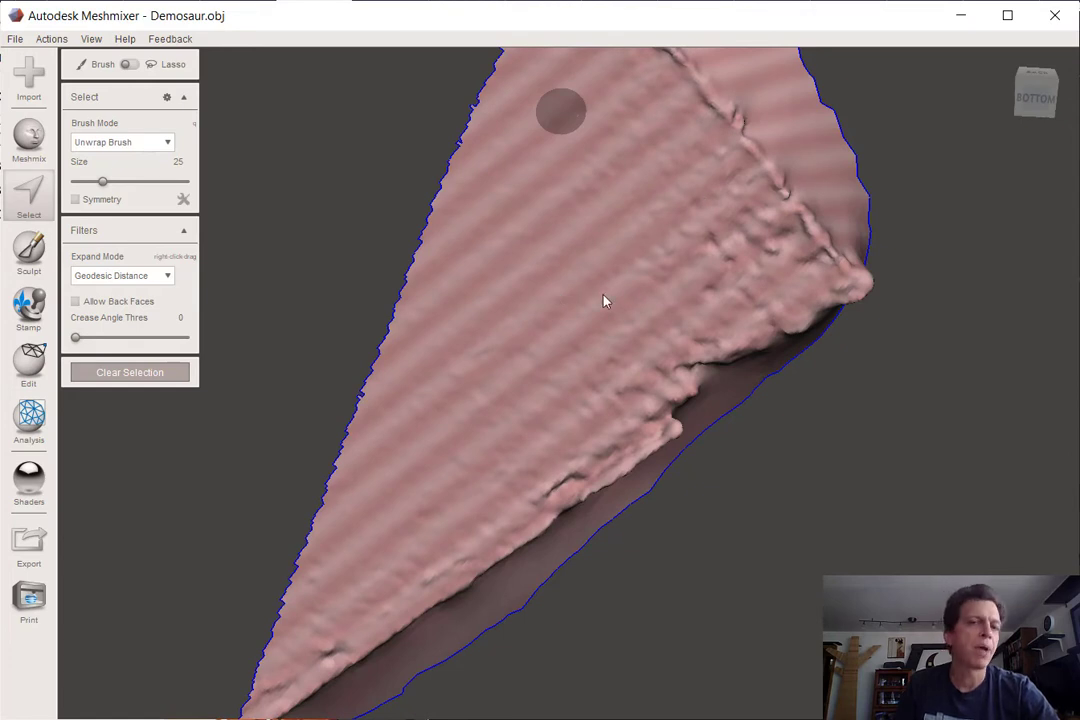
mouse_move(576, 268)
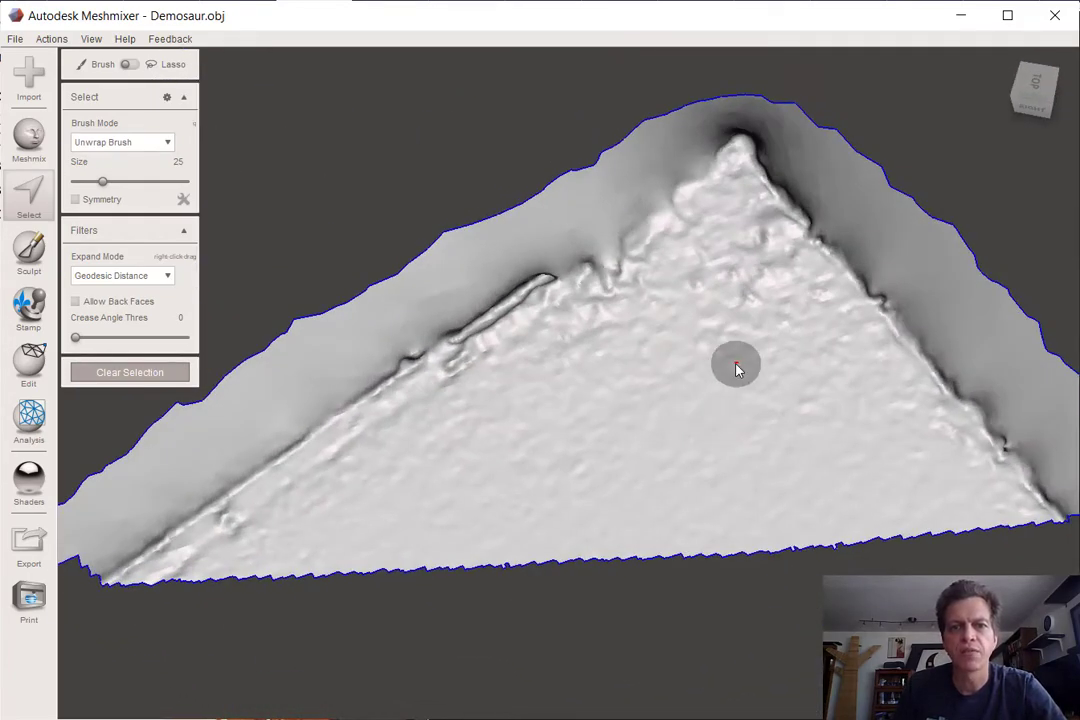
mouse_move(548, 358)
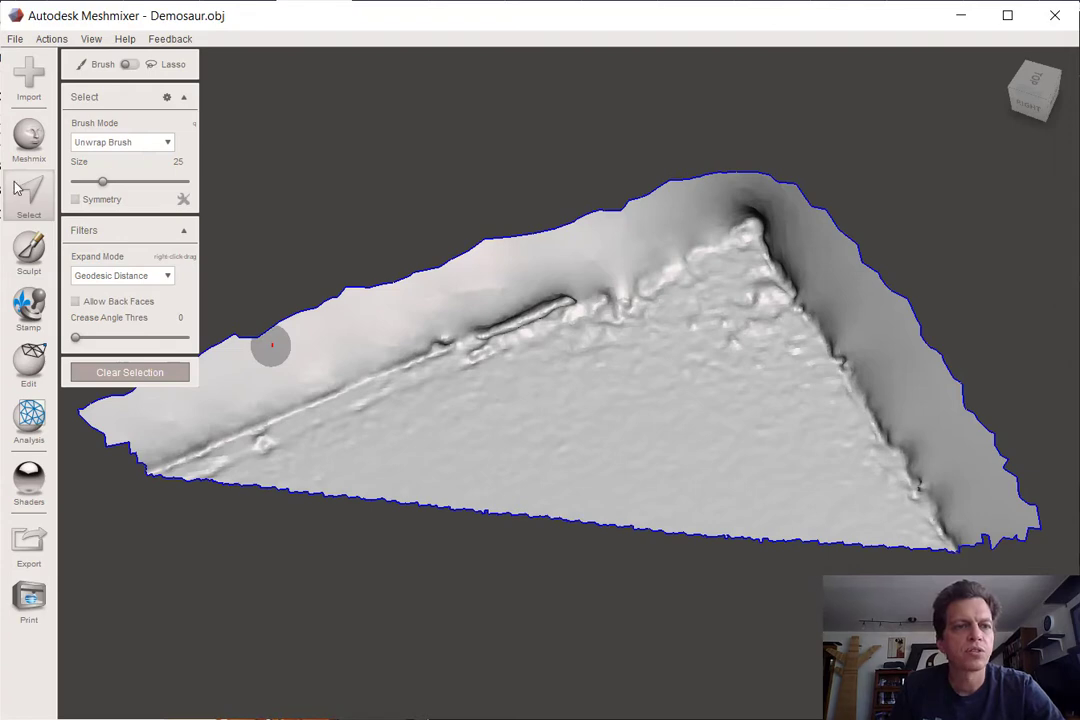
mouse_move(460, 444)
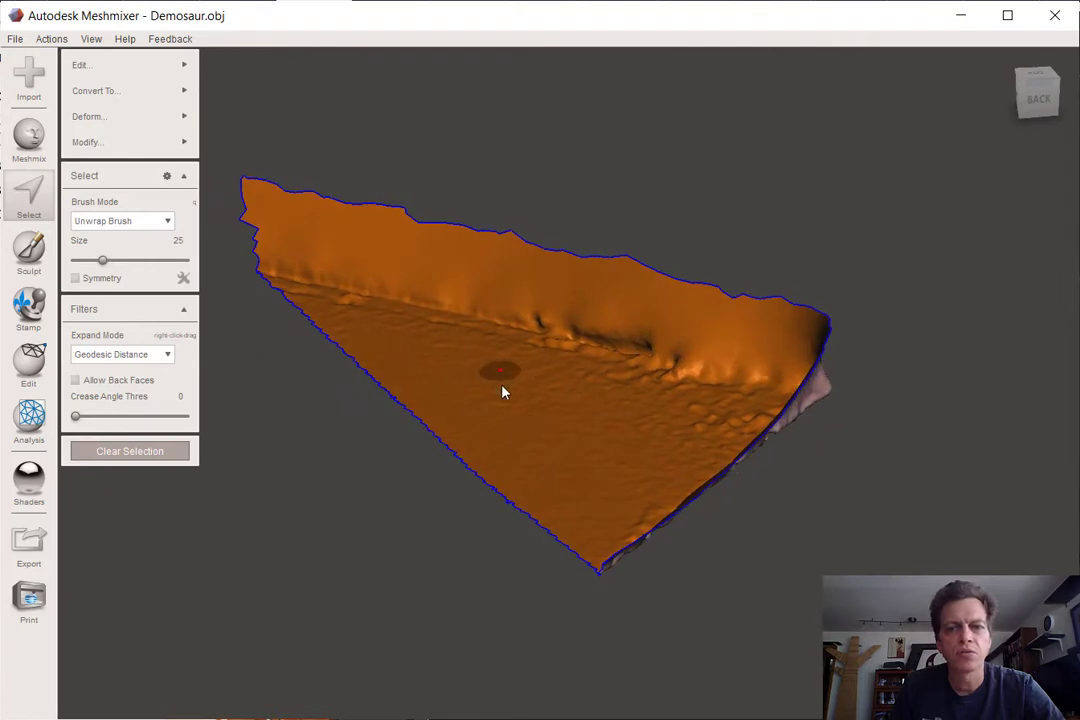
mouse_move(670, 524)
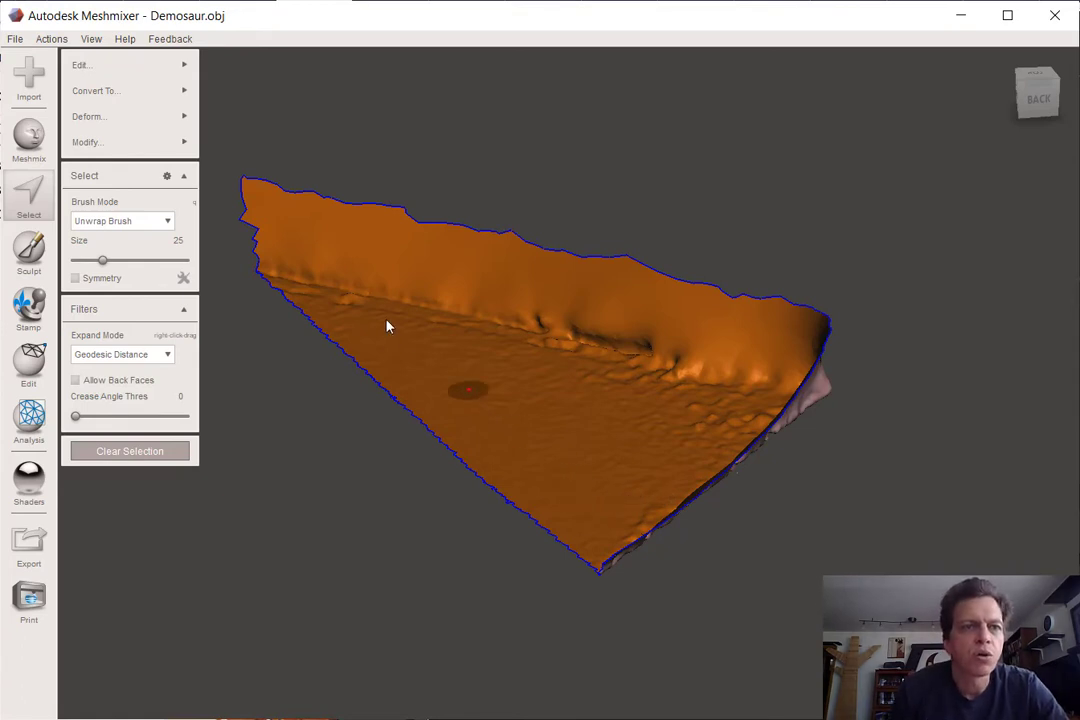
Step: Extrude the selected surface with an offset of about 2.66 and inspect the slab's walls and underside
left_click(110, 64)
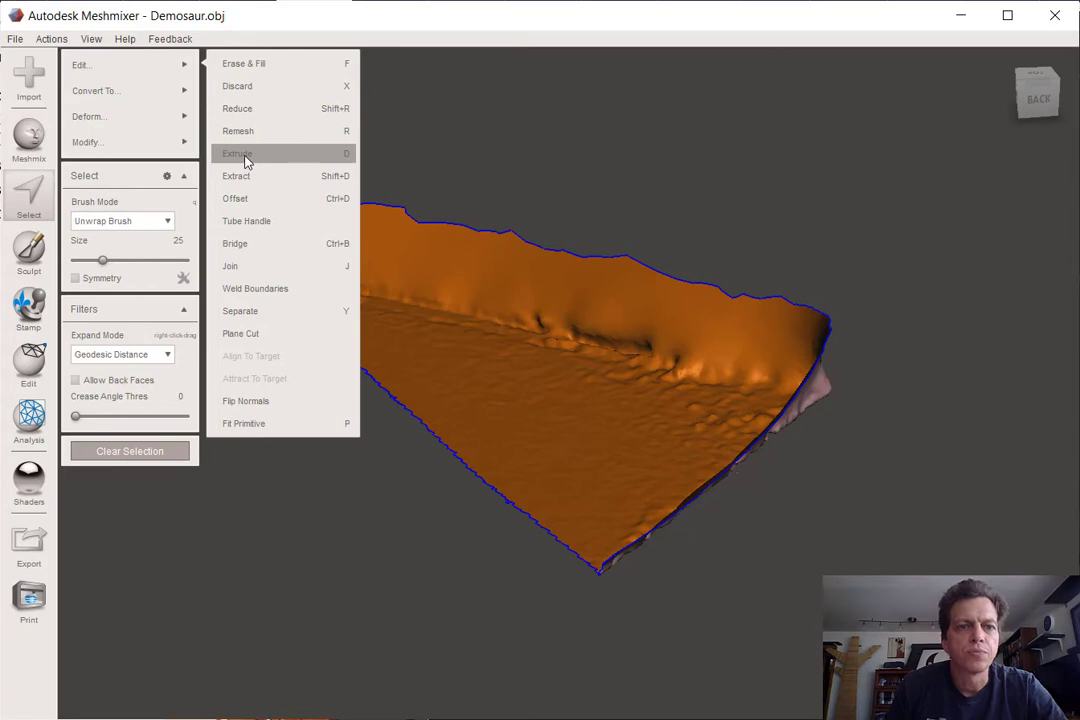
left_click(236, 152)
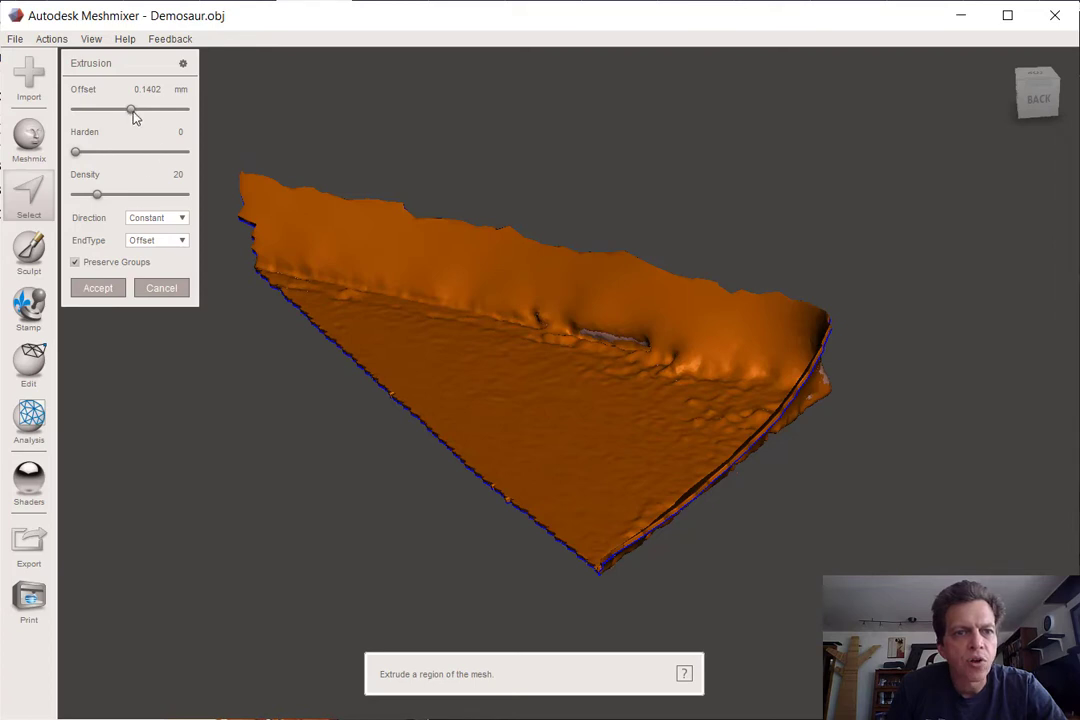
left_click_drag(132, 110, 160, 110)
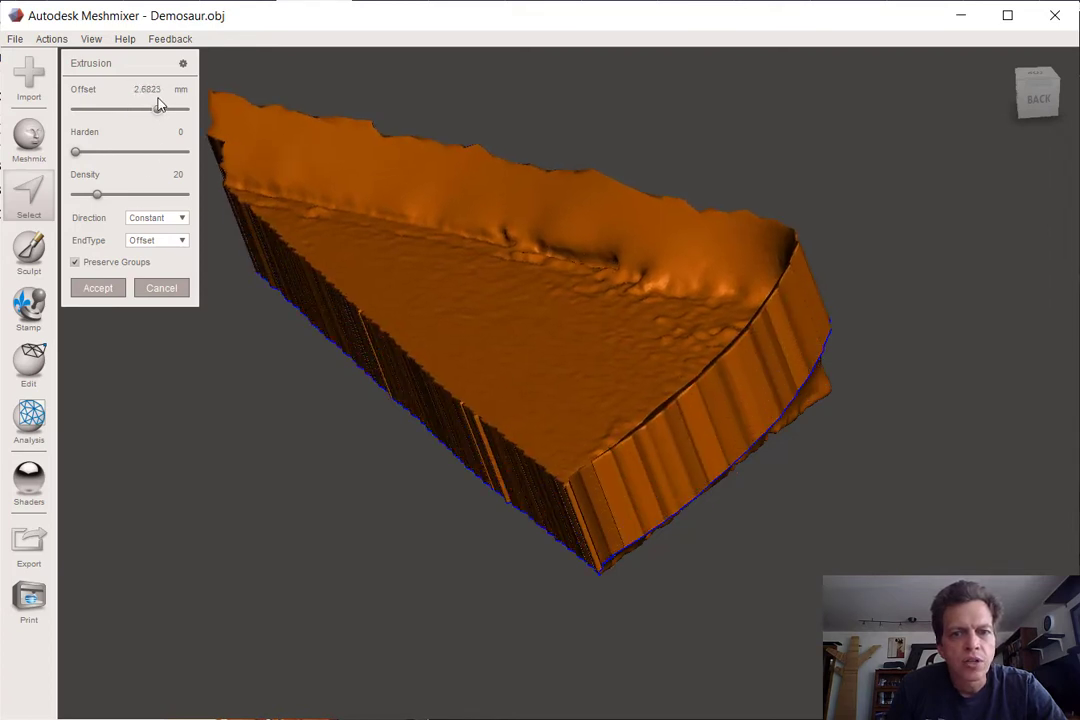
left_click_drag(132, 108, 156, 108)
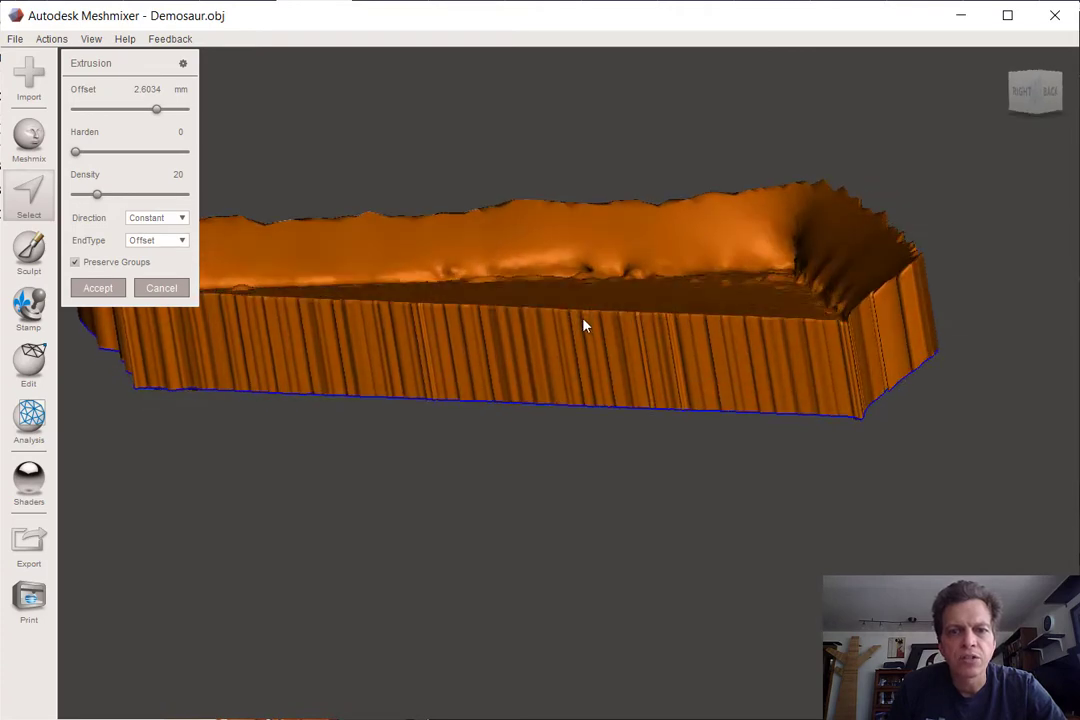
left_click_drag(584, 324, 920, 344)
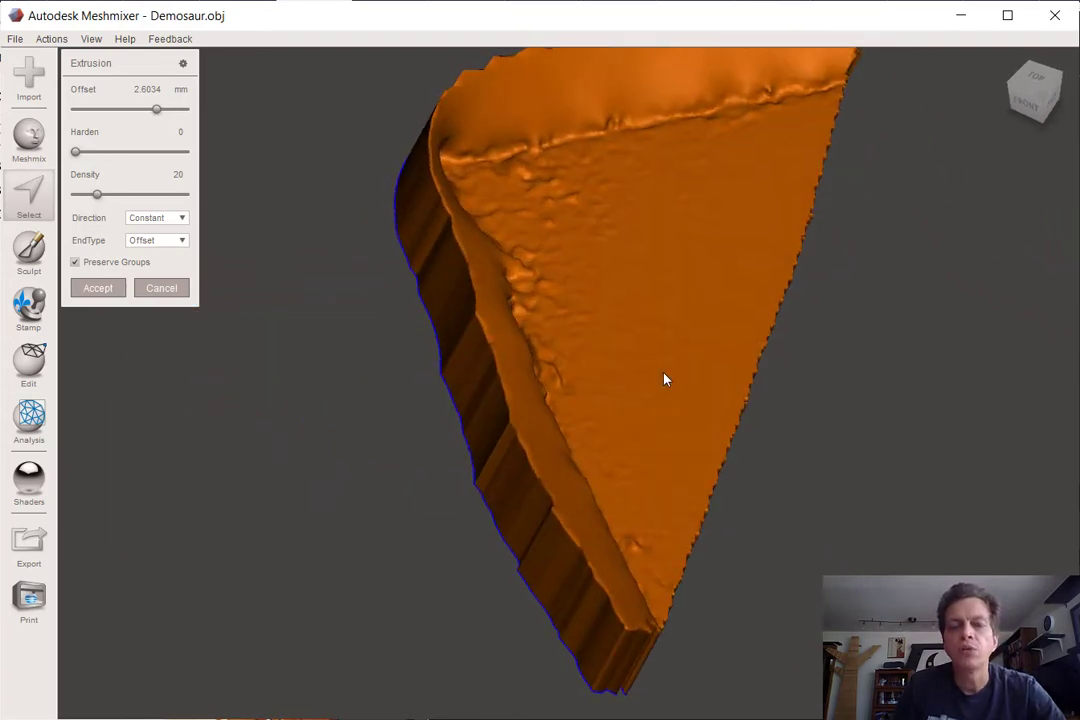
left_click_drag(664, 378, 724, 204)
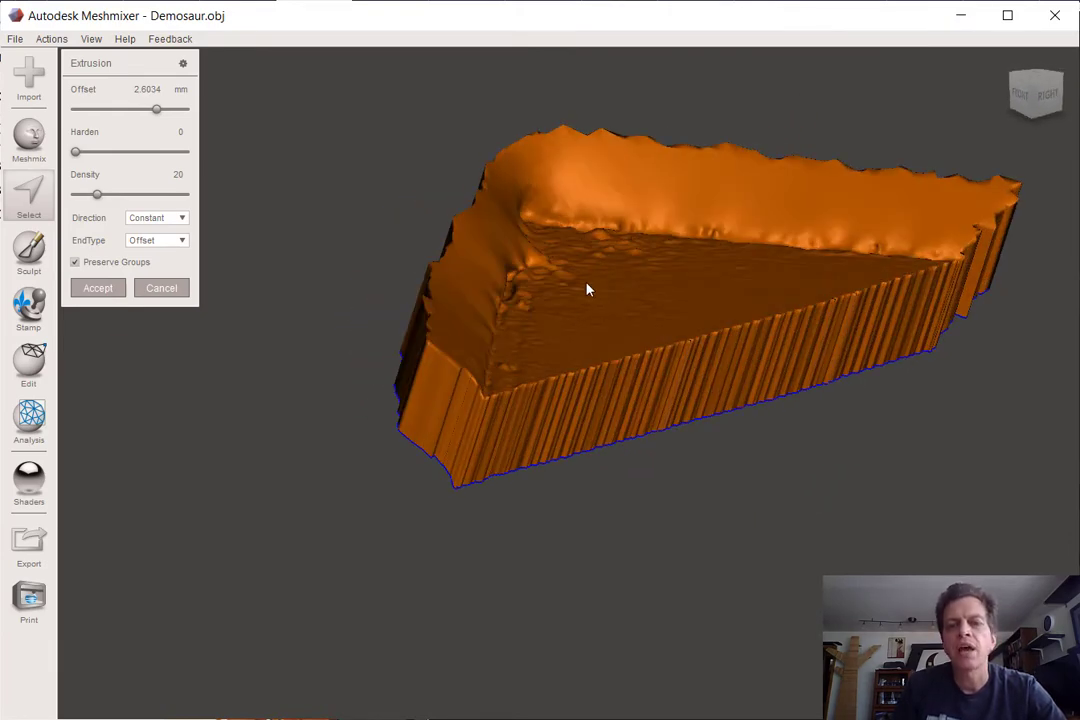
mouse_move(530, 244)
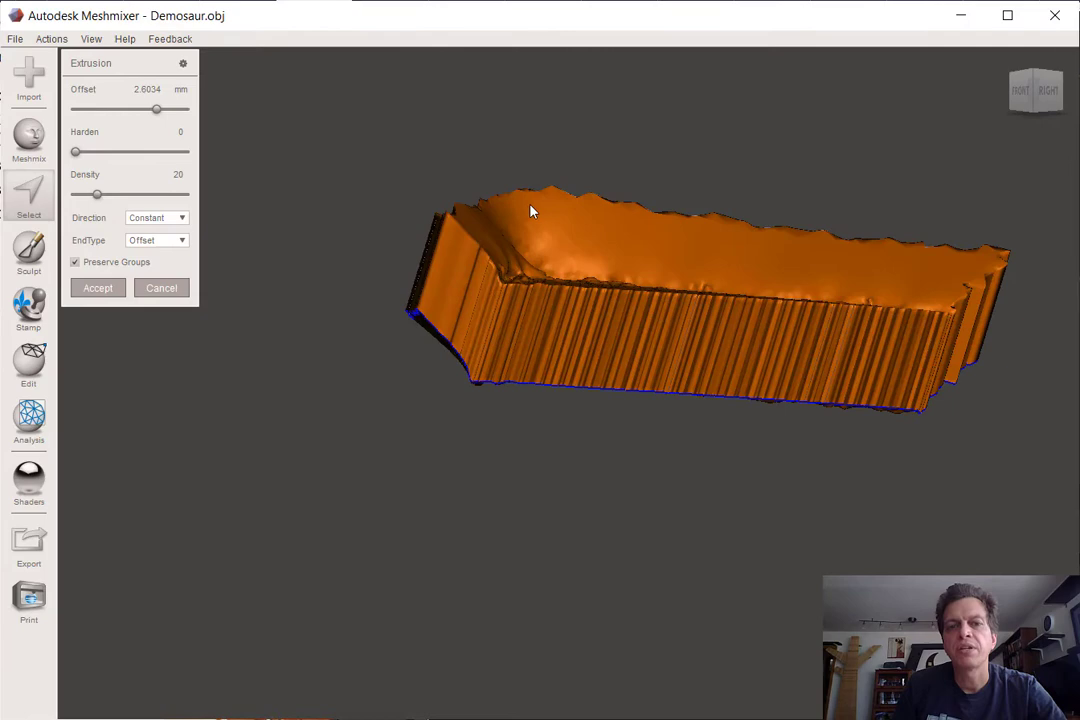
mouse_move(538, 204)
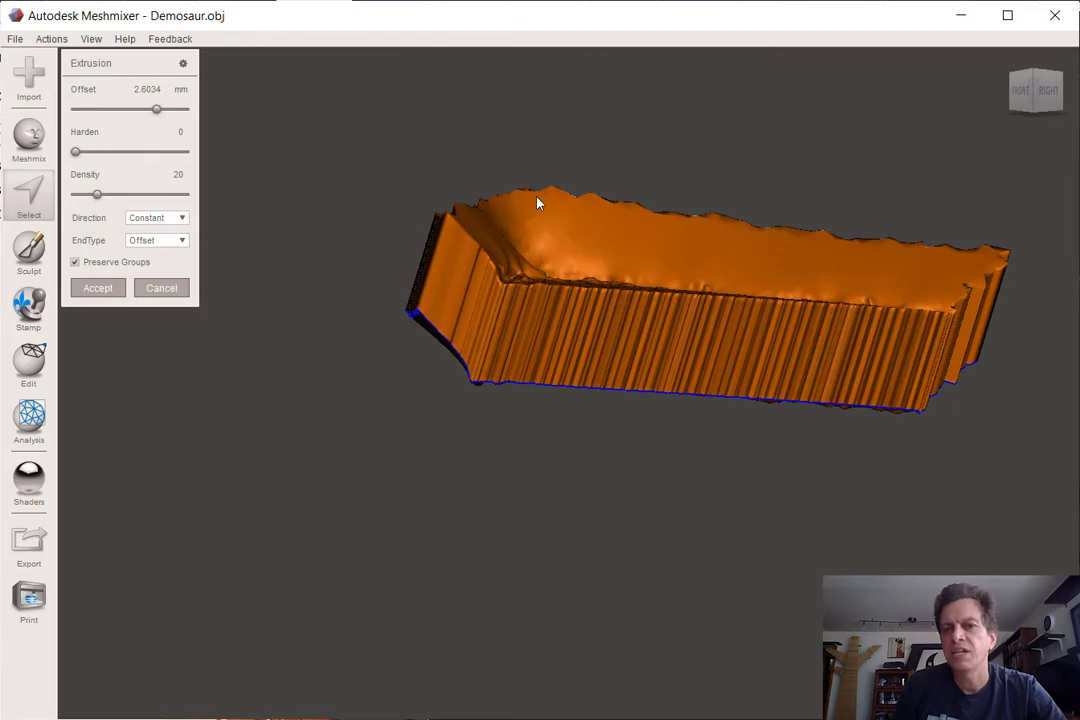
mouse_move(724, 248)
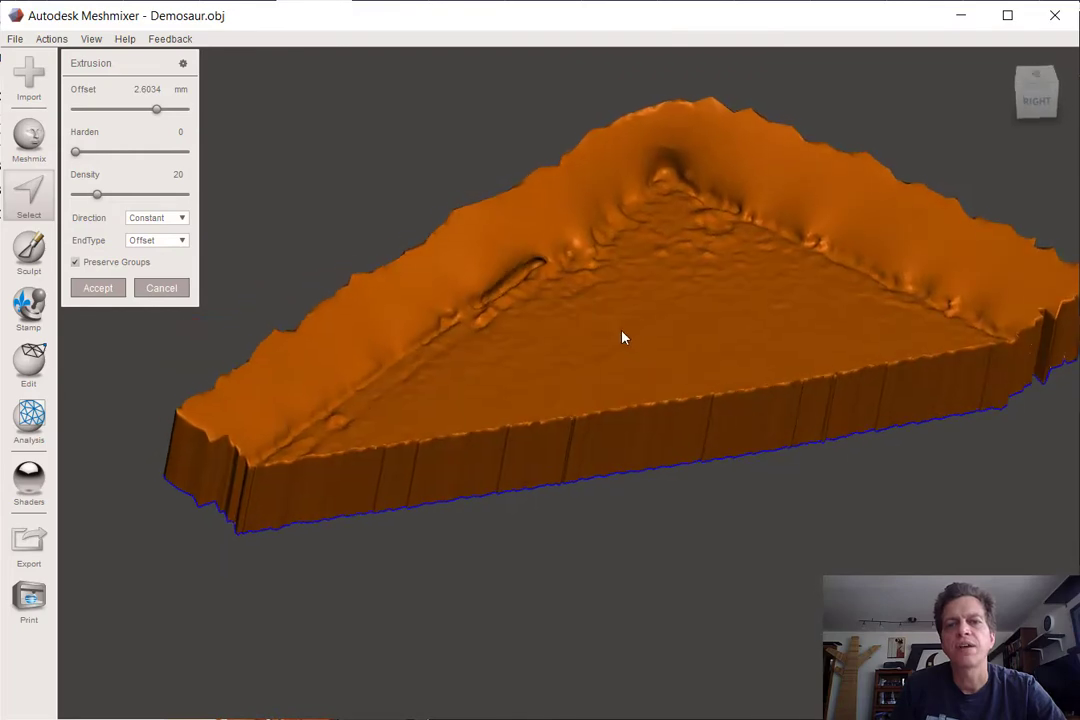
Step: Switch extrusion direction to surface normals and flip the offset to about -1.6, checking the top surface
left_click_drag(622, 336, 588, 288)
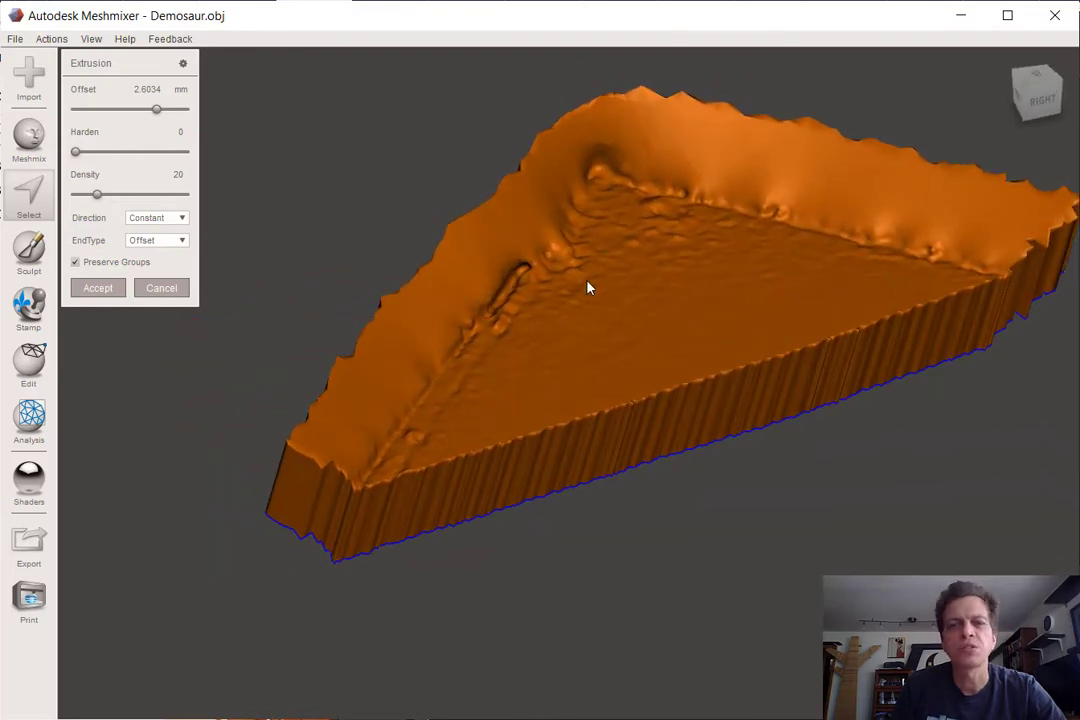
left_click(156, 216)
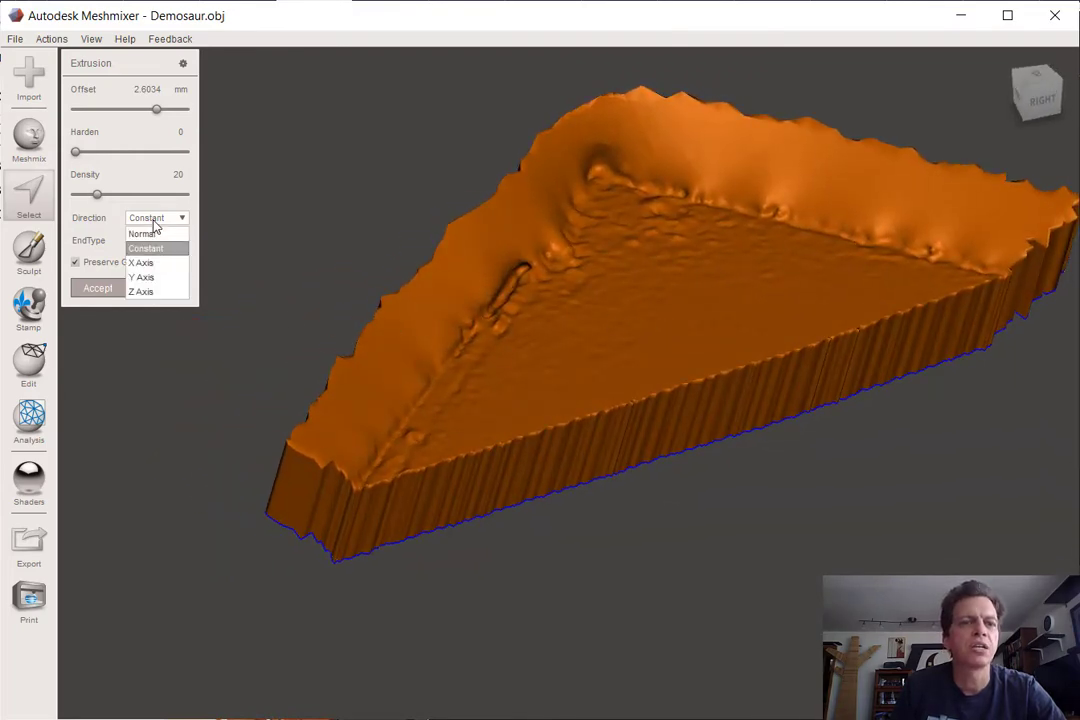
mouse_move(142, 234)
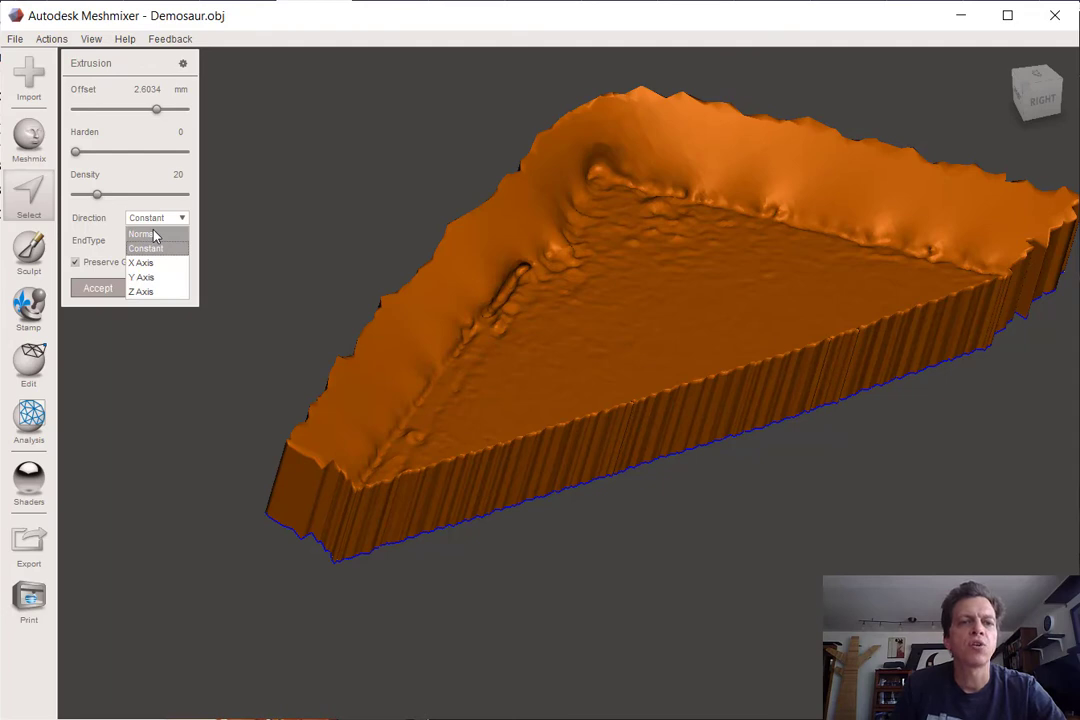
left_click(140, 232)
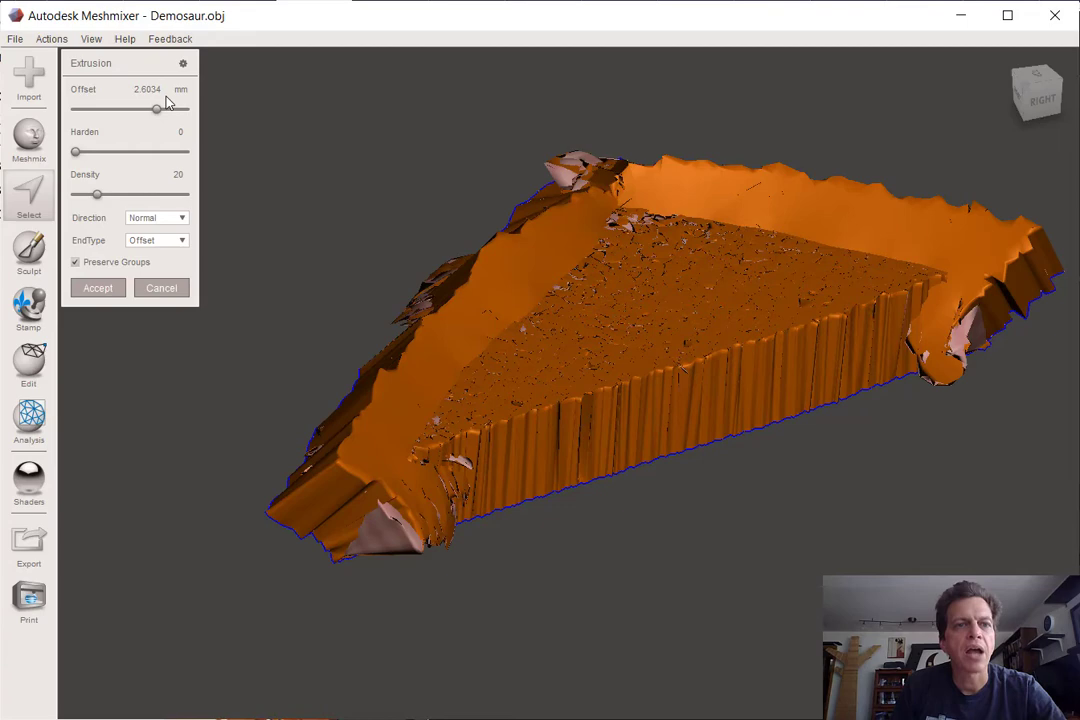
left_click_drag(156, 108, 150, 108)
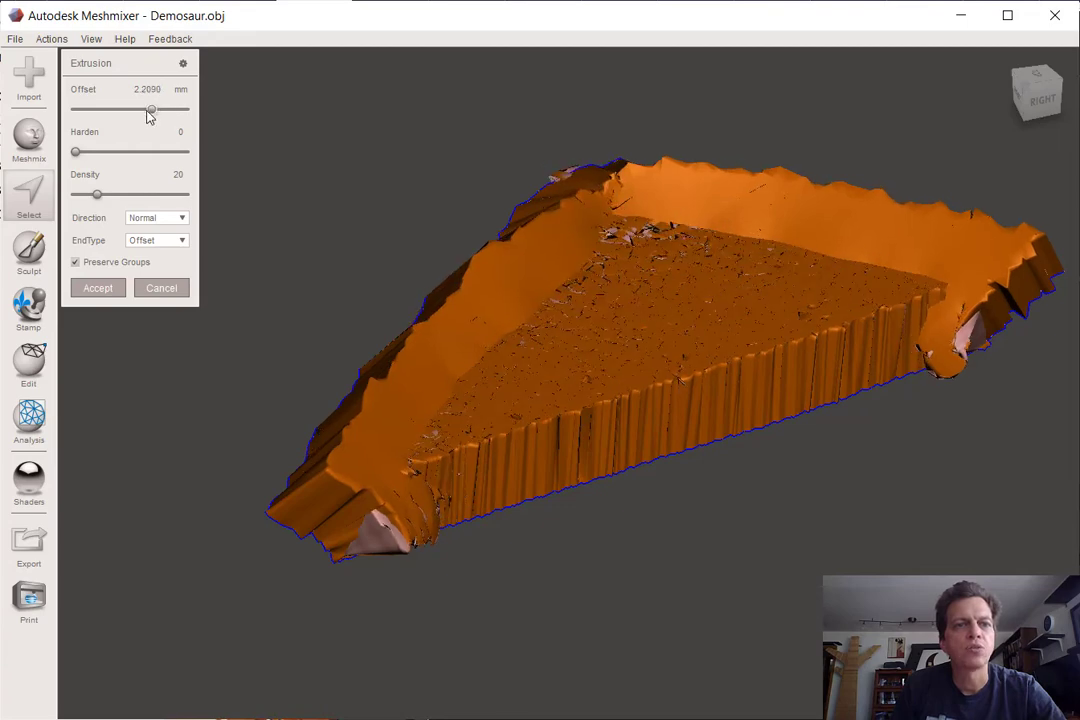
left_click_drag(150, 108, 124, 108)
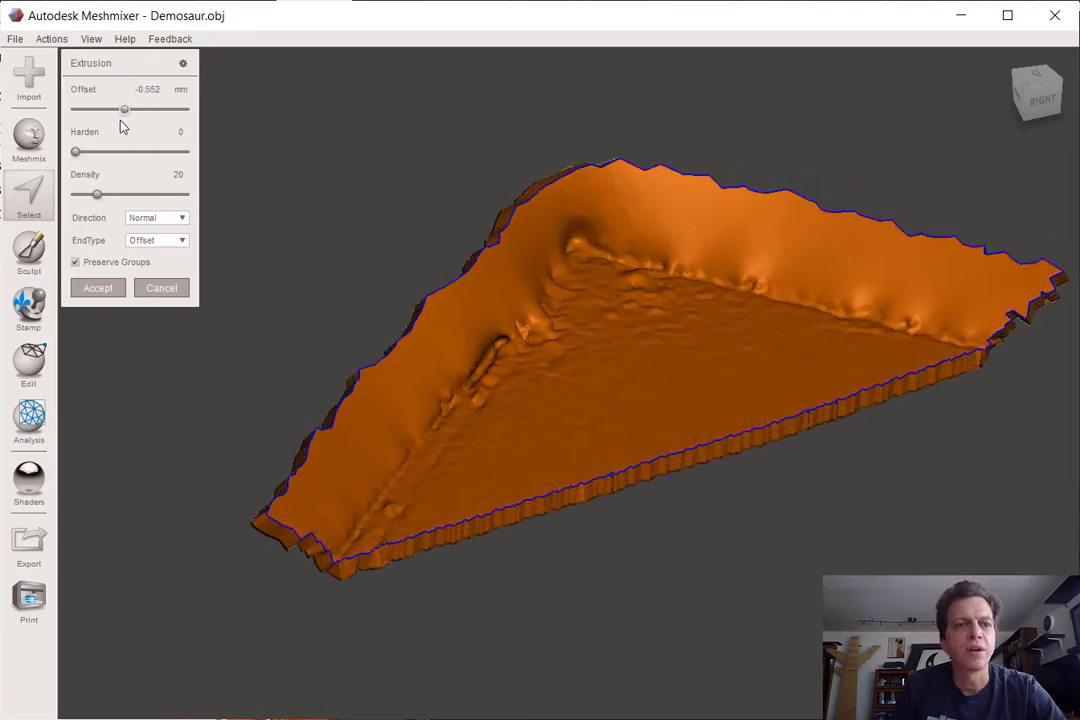
left_click_drag(124, 108, 120, 108)
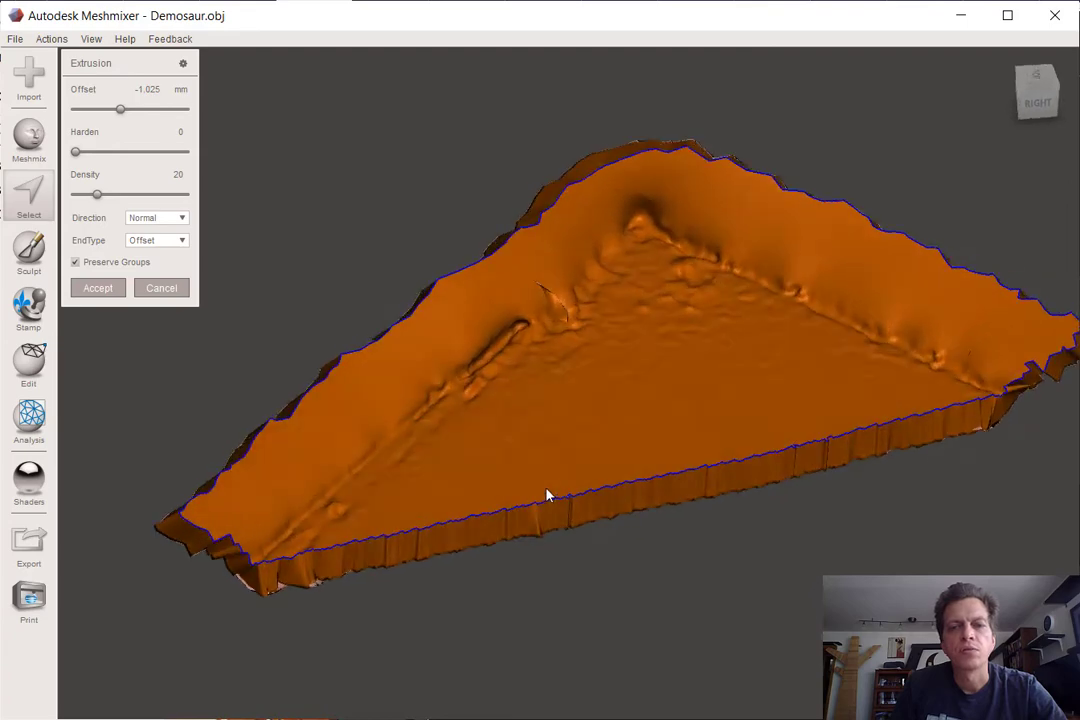
left_click_drag(548, 496, 676, 422)
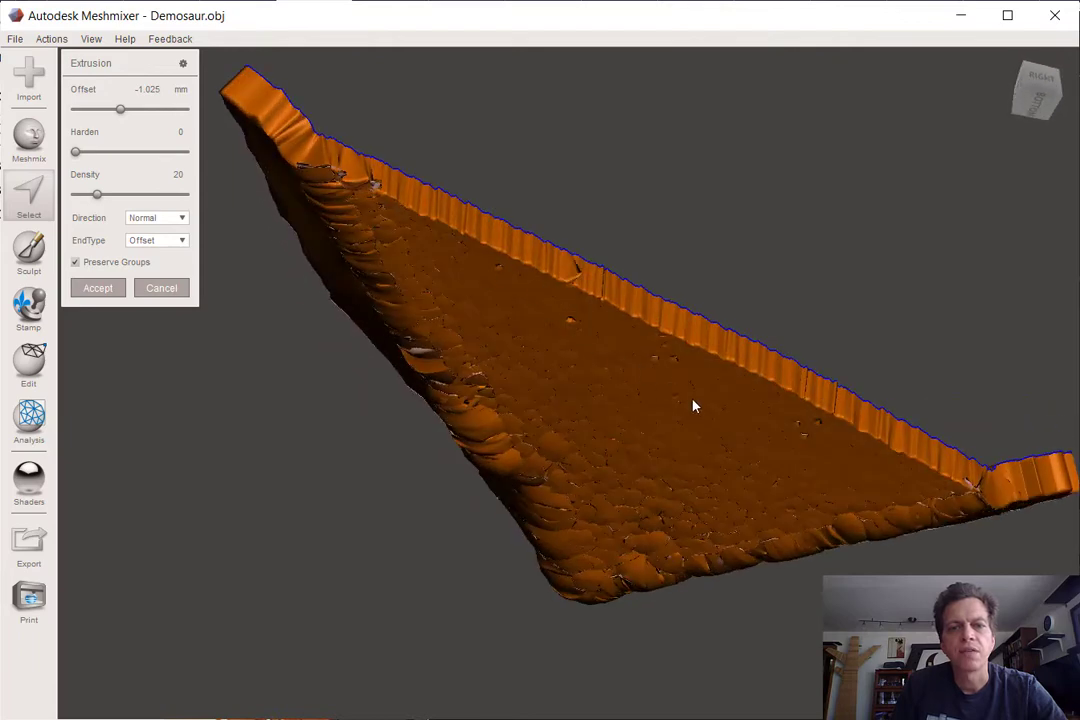
left_click_drag(696, 404, 650, 560)
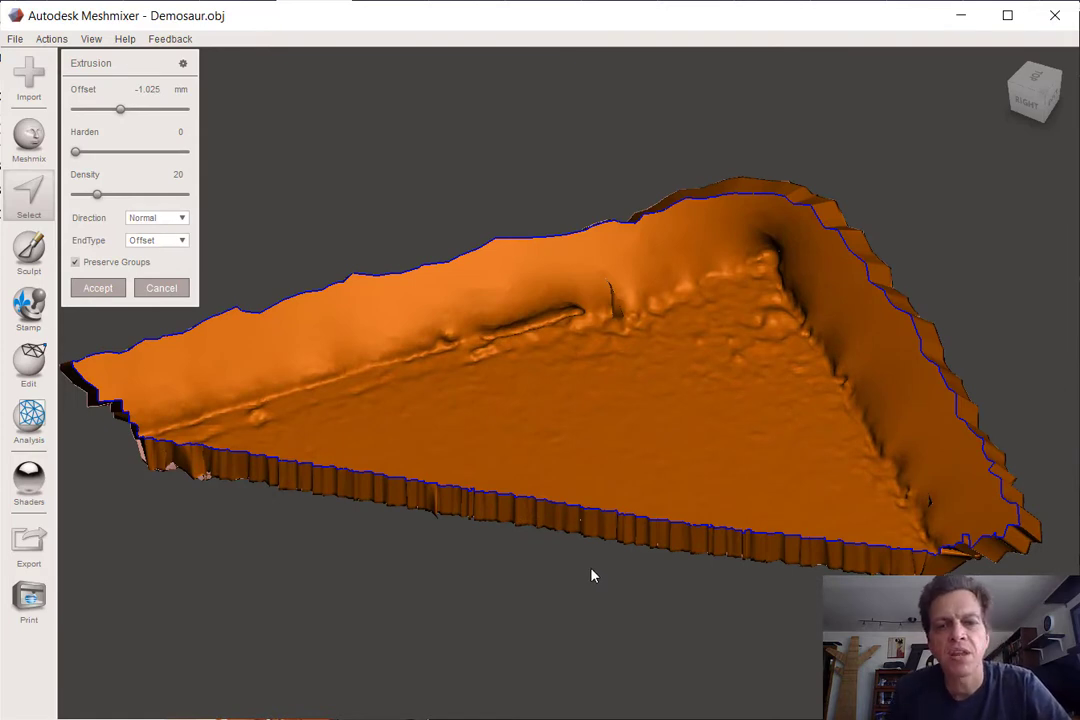
mouse_move(756, 490)
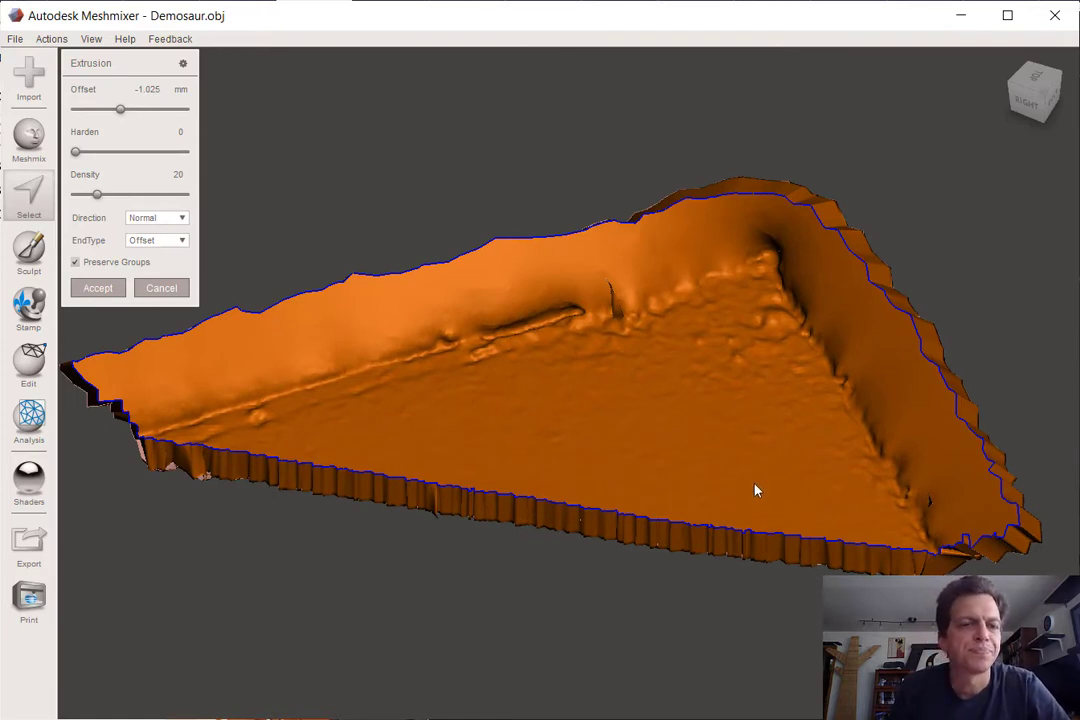
mouse_move(716, 482)
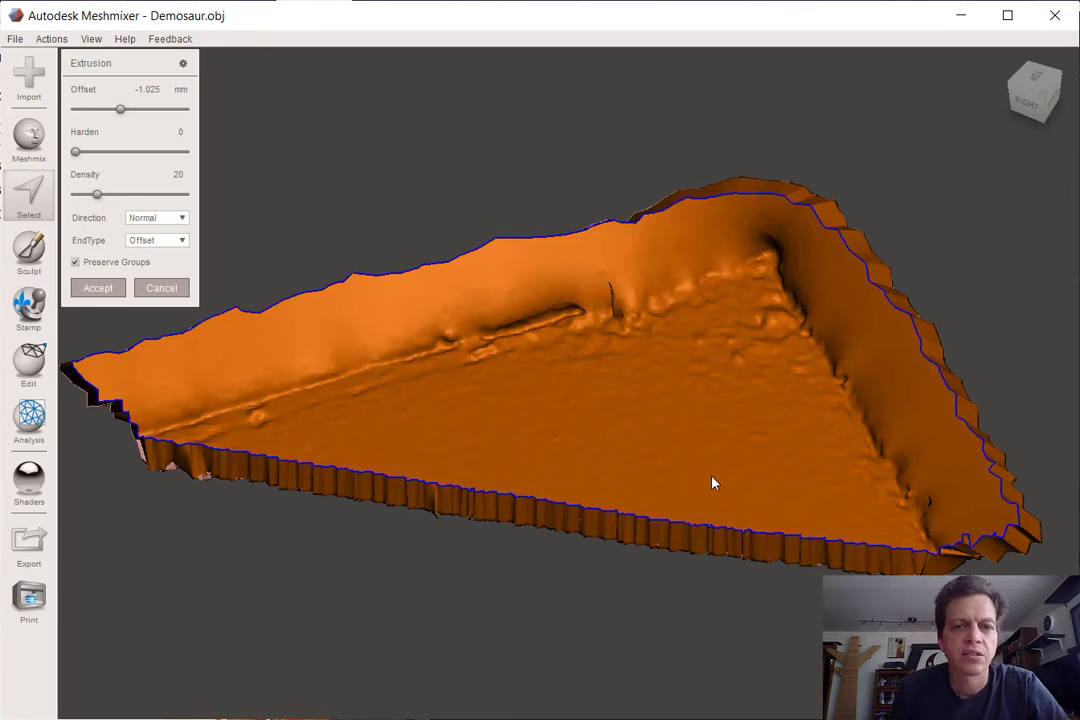
mouse_move(844, 460)
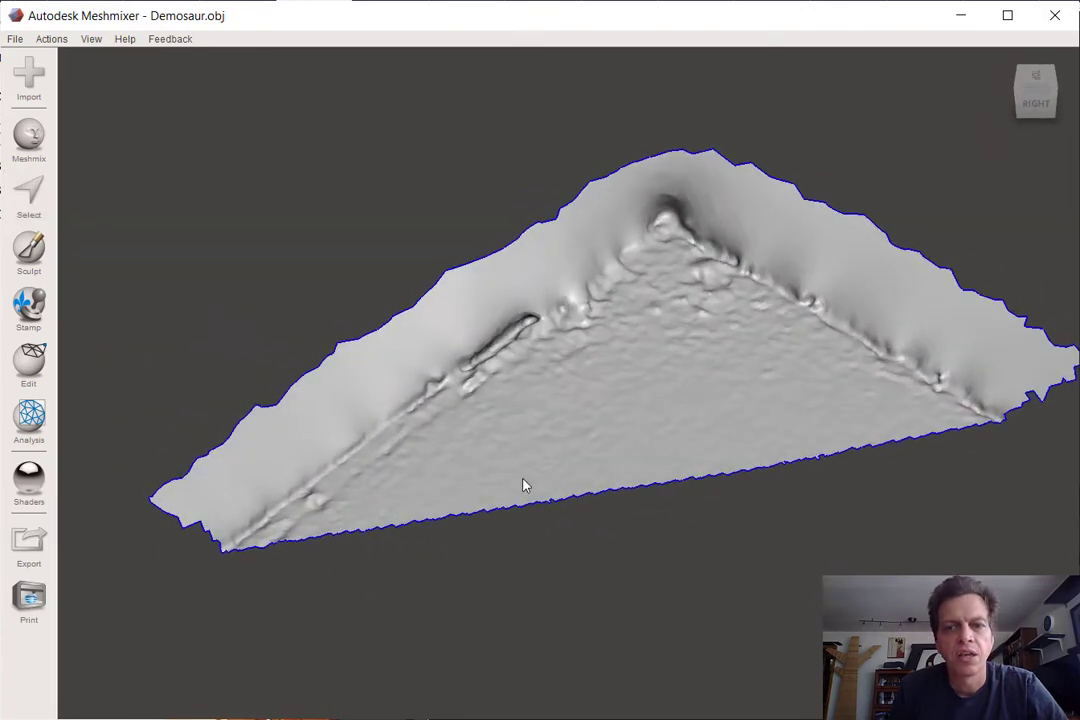
mouse_move(96, 286)
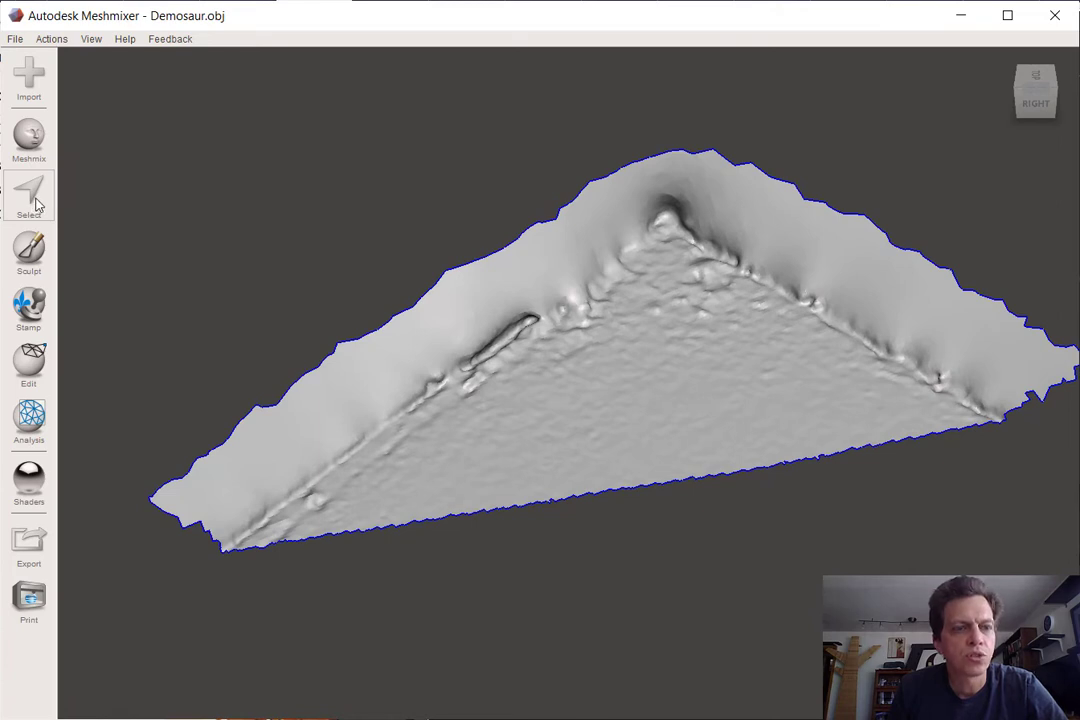
left_click(28, 196)
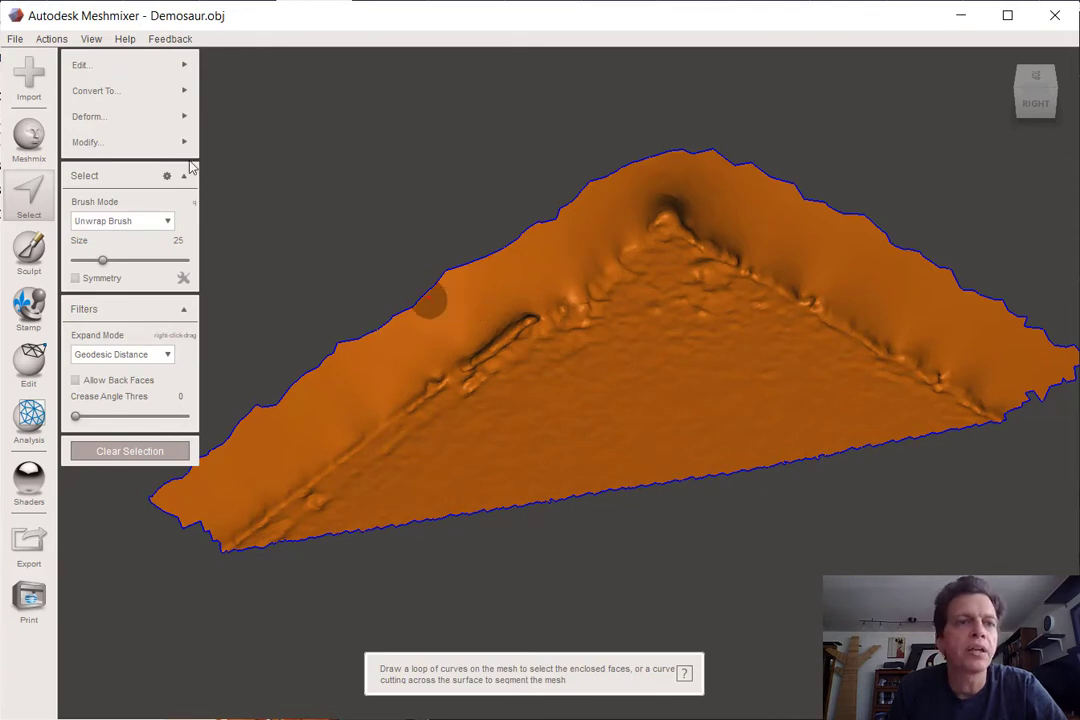
left_click(84, 64)
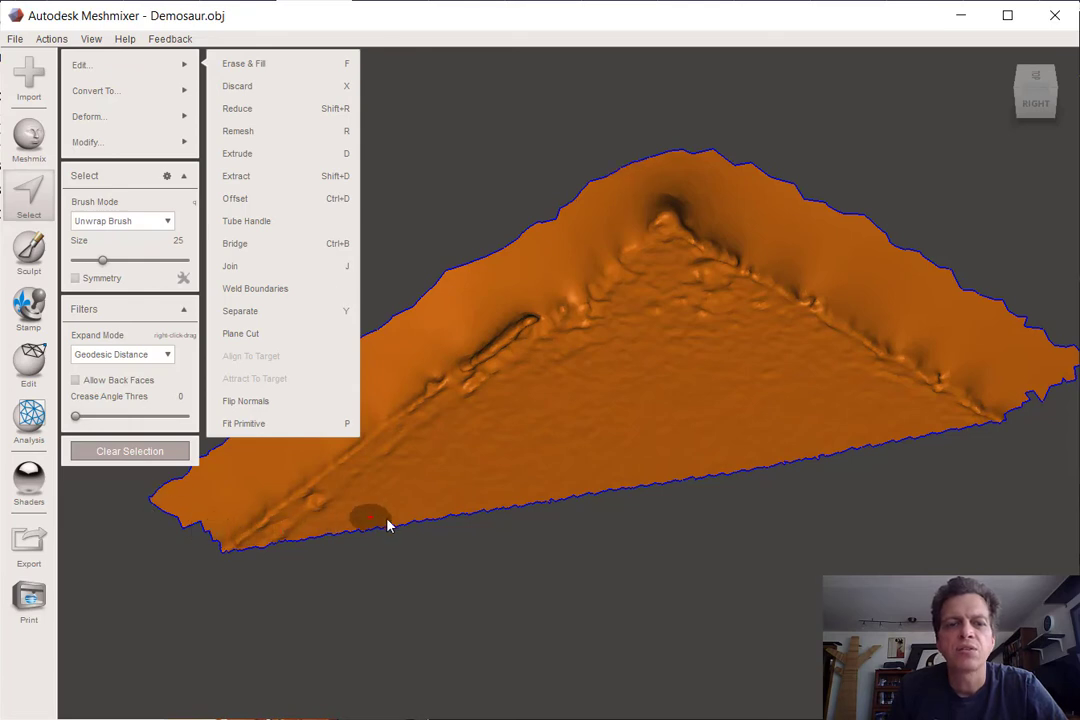
mouse_move(690, 444)
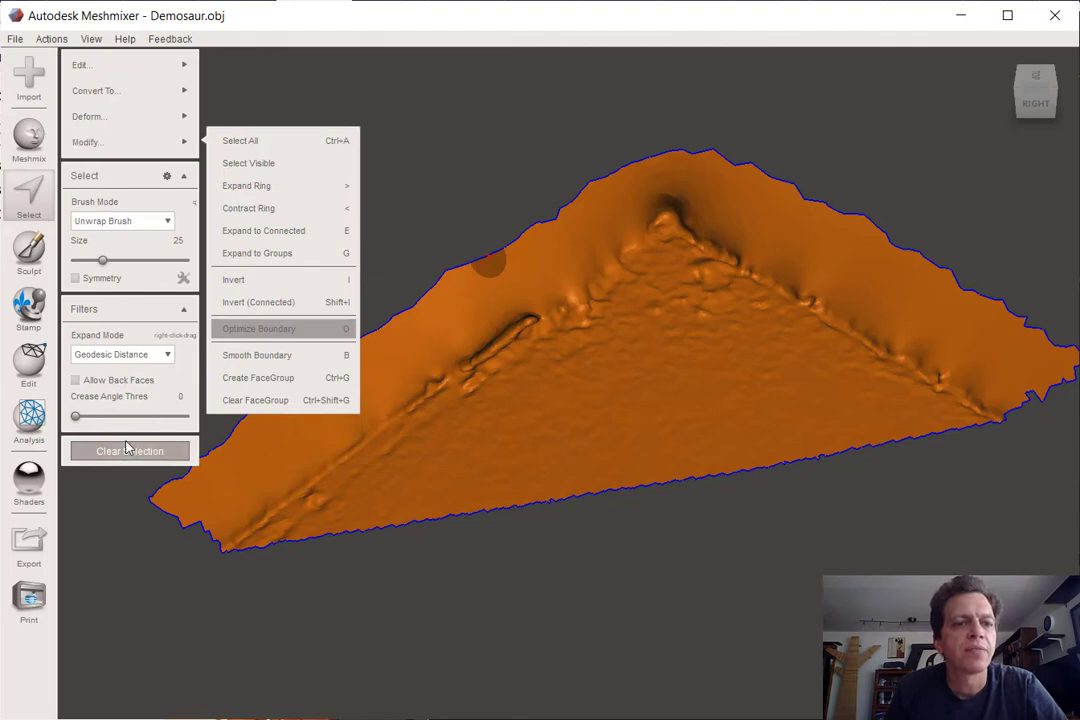
left_click(128, 450)
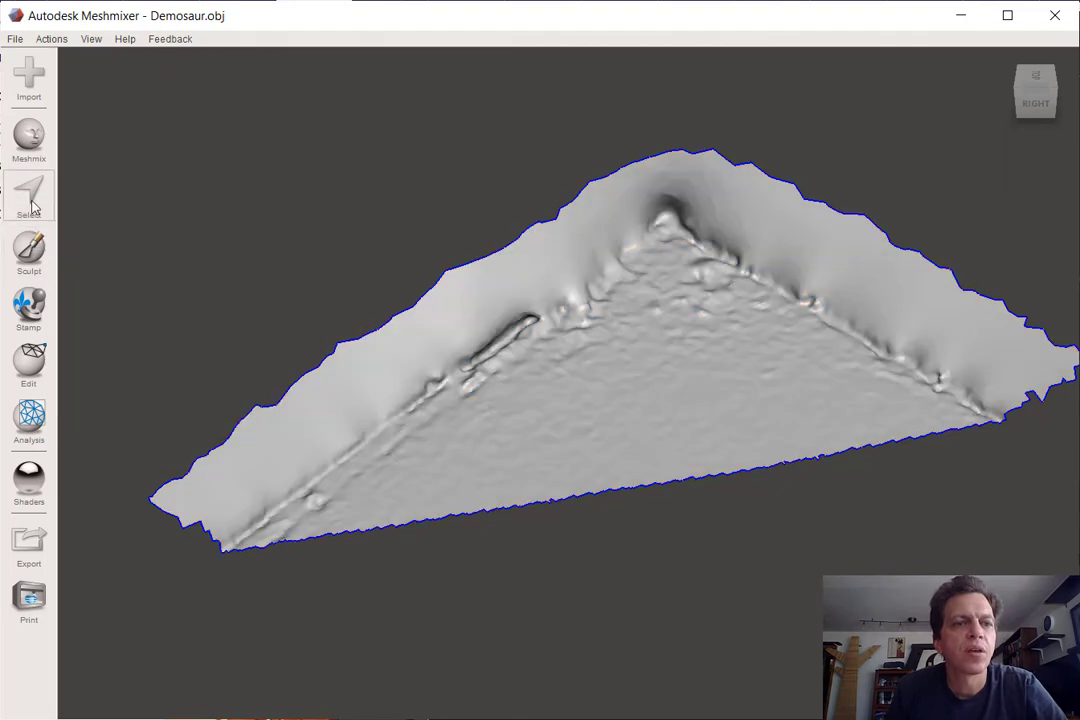
left_click(28, 196)
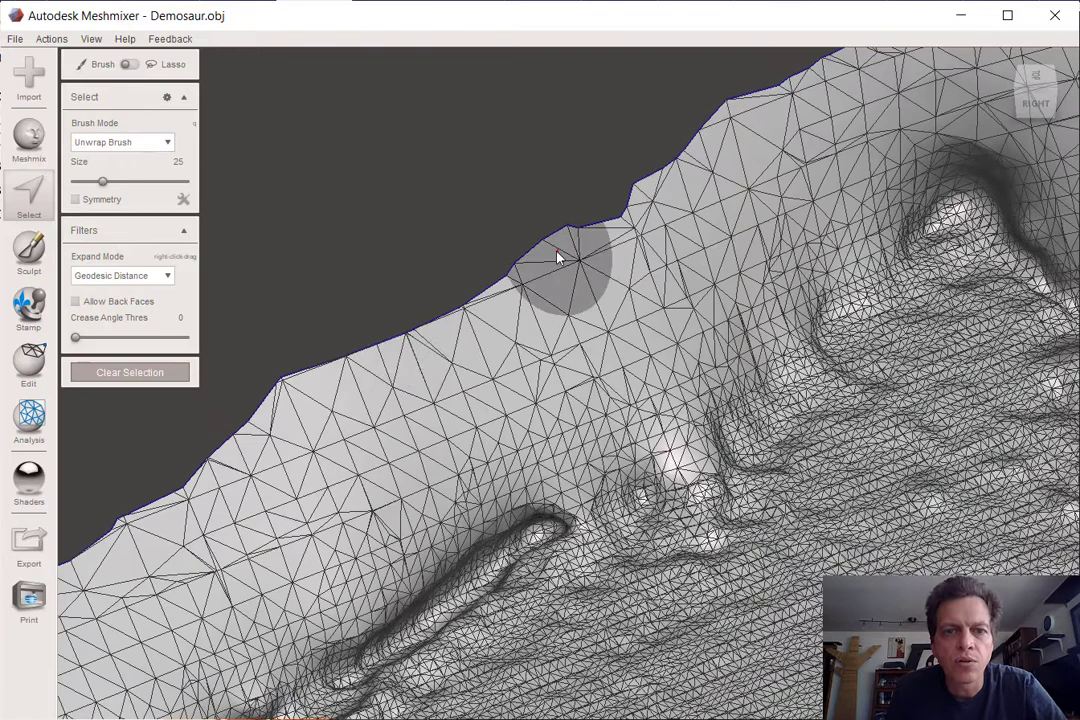
left_click(544, 260)
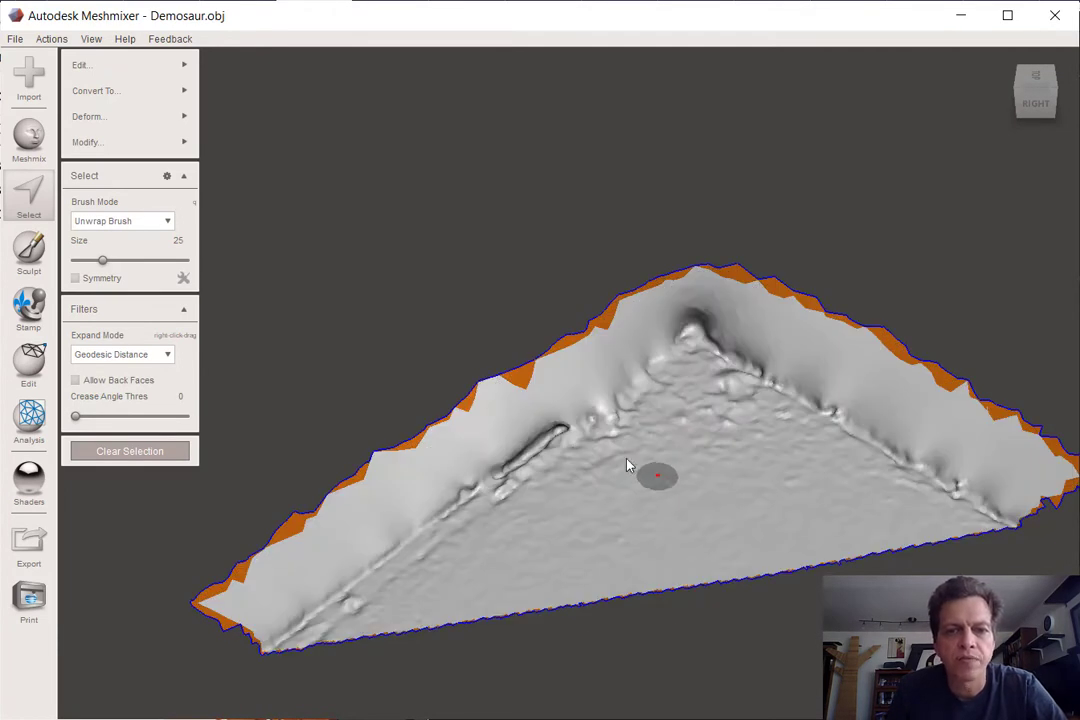
left_click(110, 142)
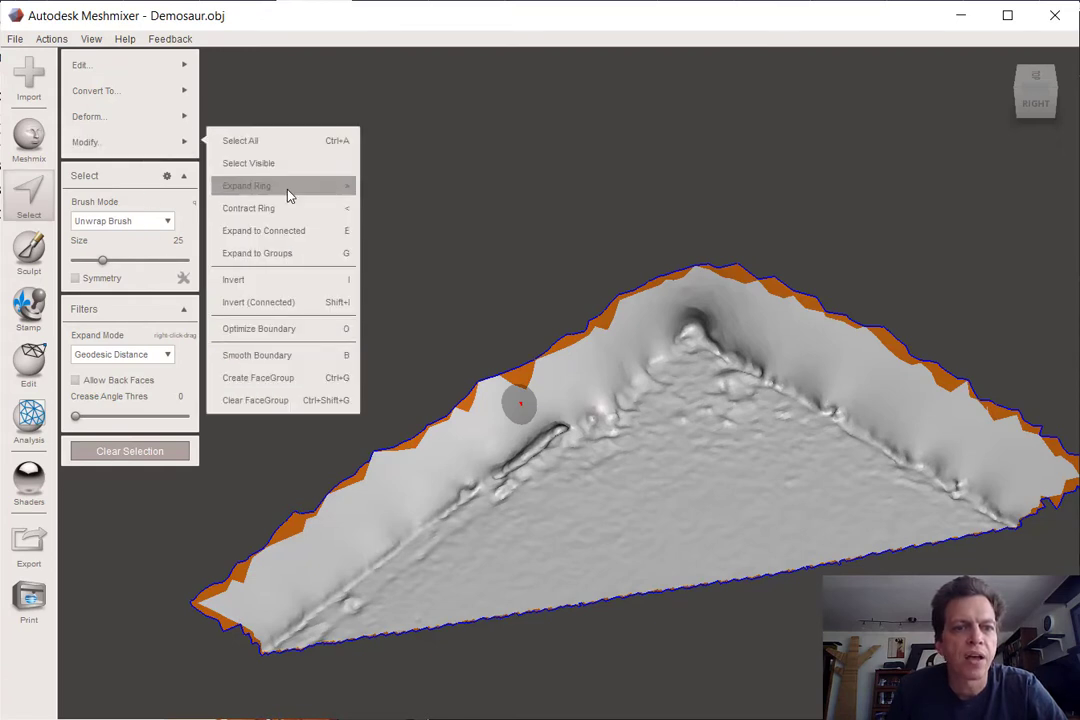
mouse_move(318, 328)
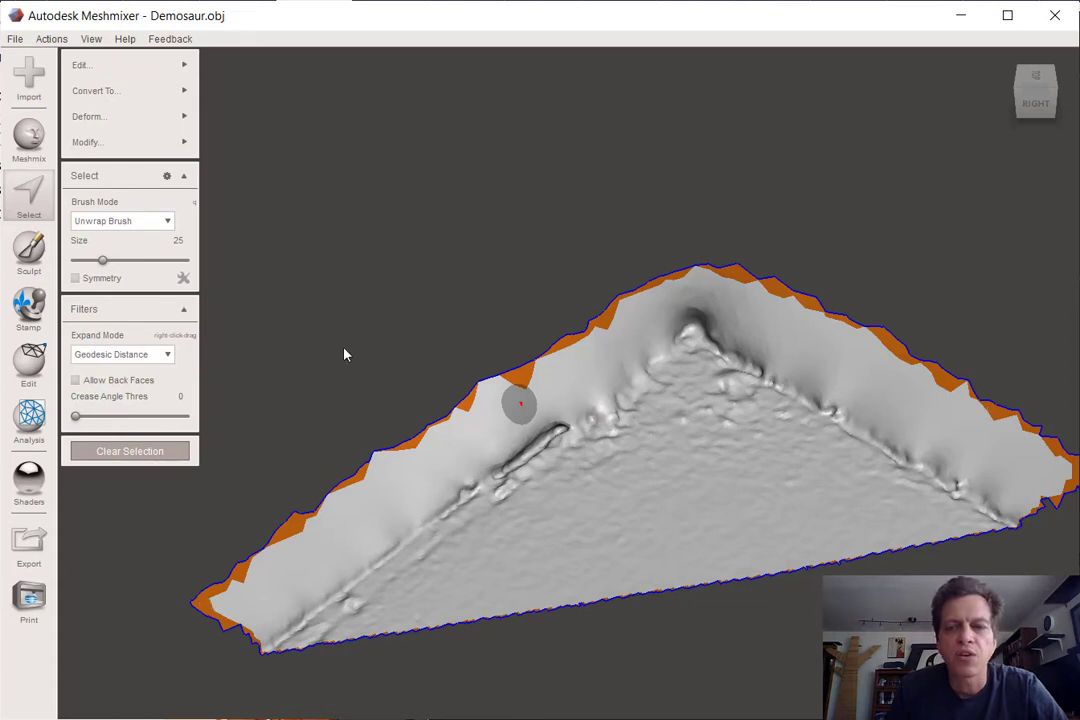
mouse_move(684, 276)
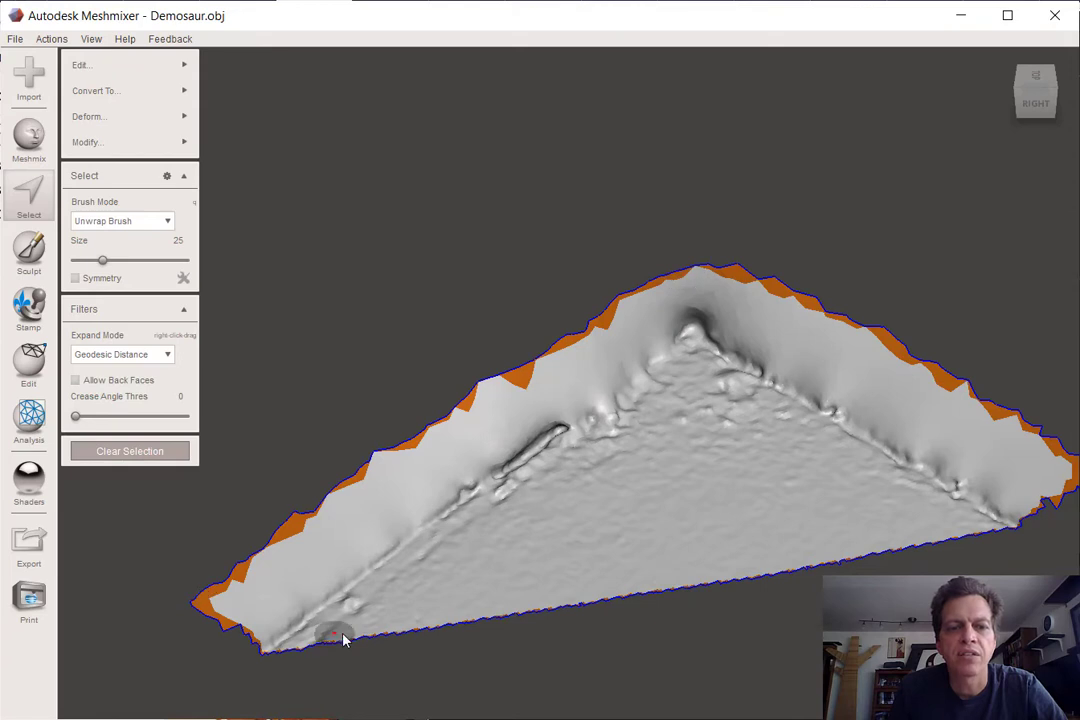
mouse_move(672, 616)
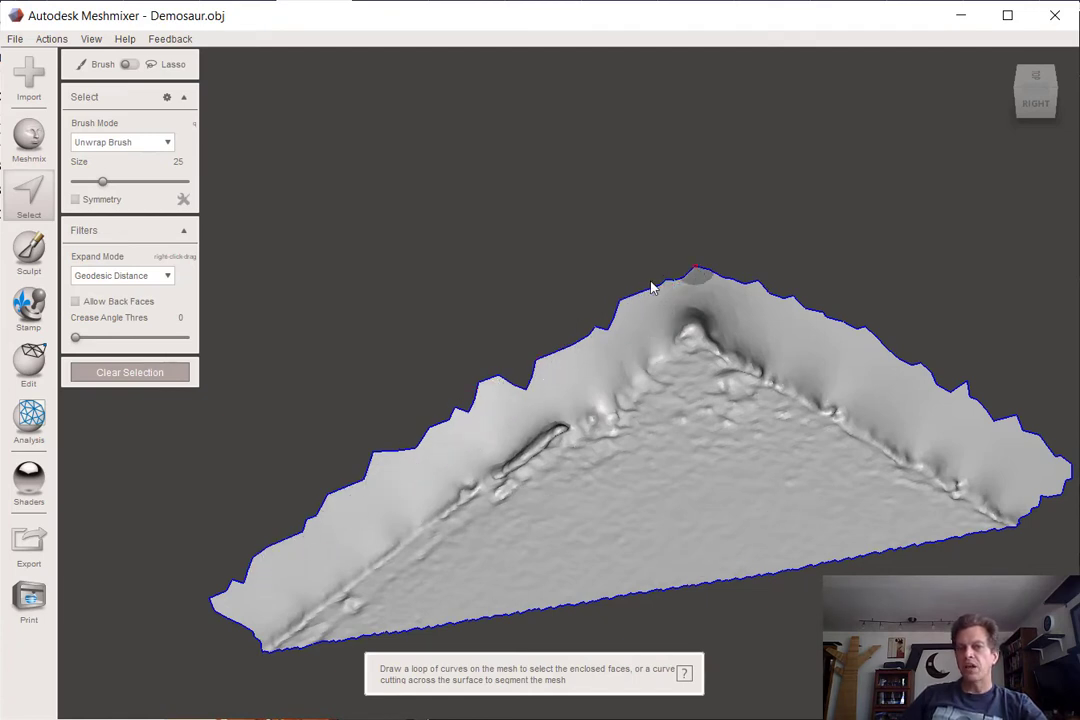
mouse_move(464, 436)
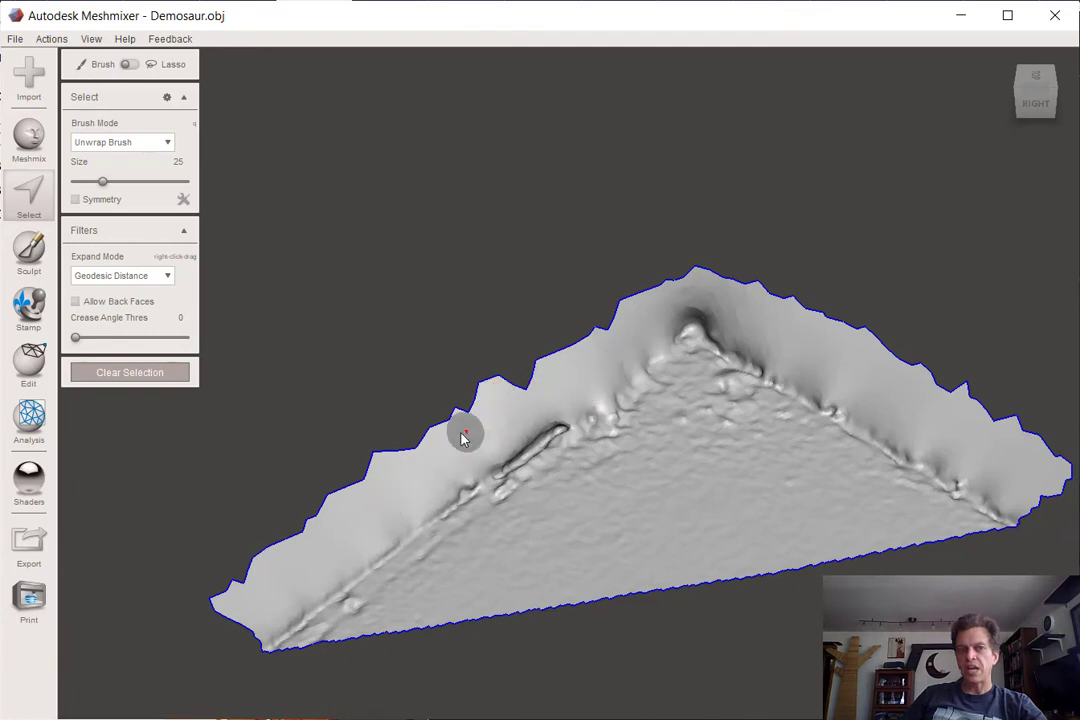
Step: Mark a small patch of faces along the scan's left edge with the brush
left_click(408, 478)
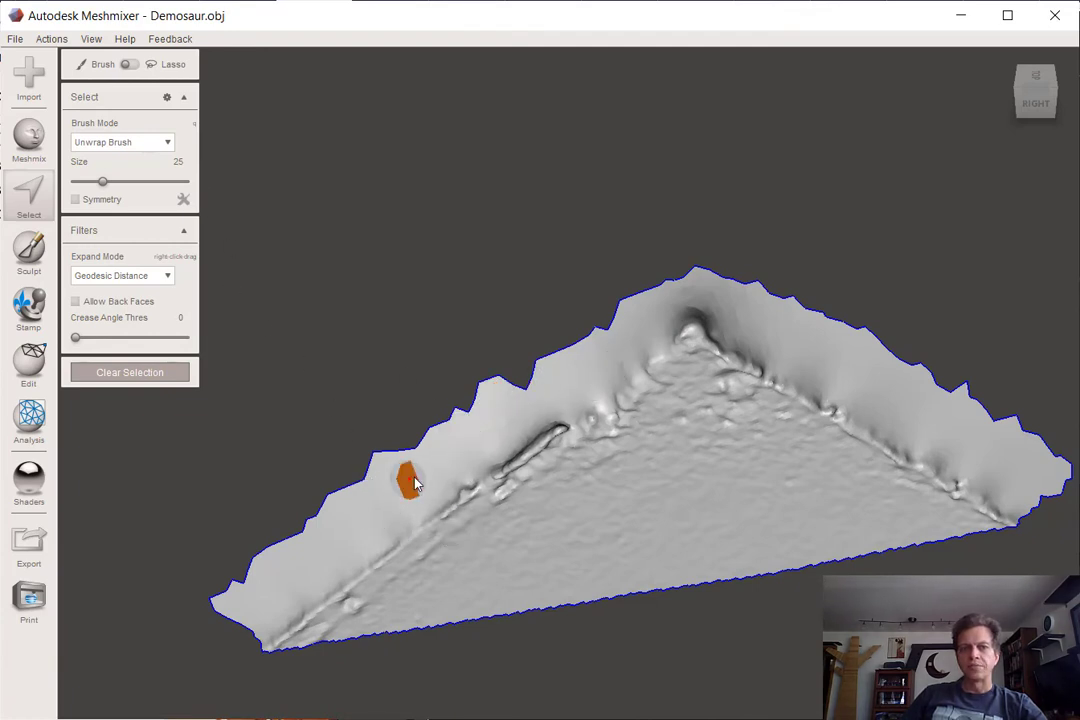
left_click_drag(416, 480, 484, 390)
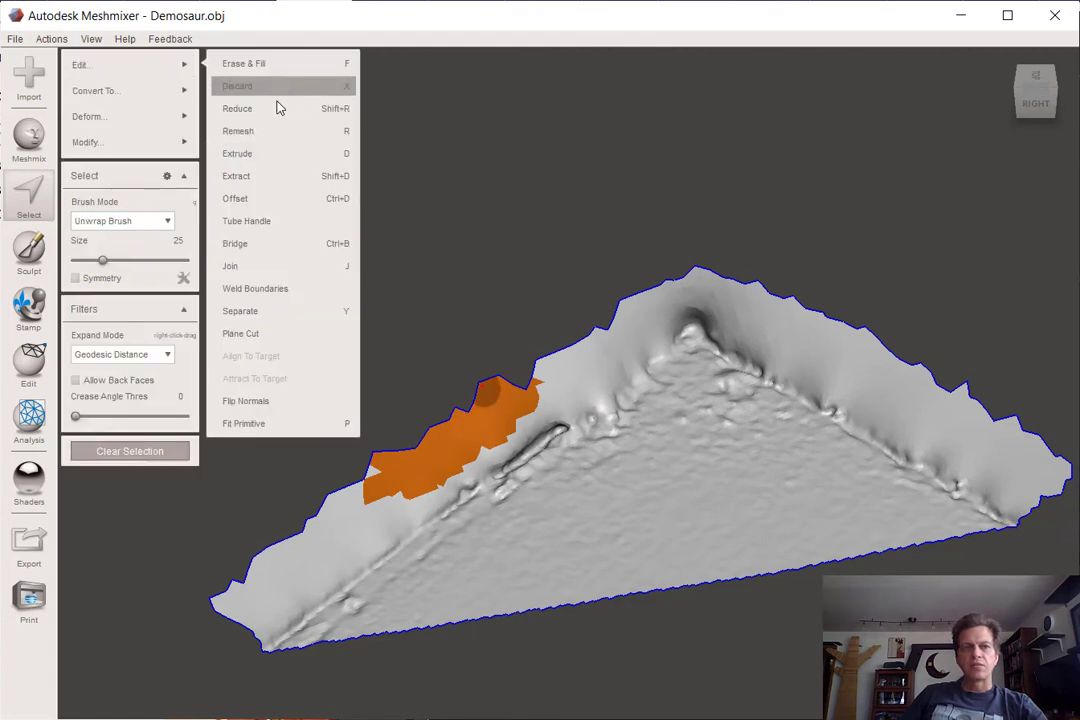
mouse_move(276, 132)
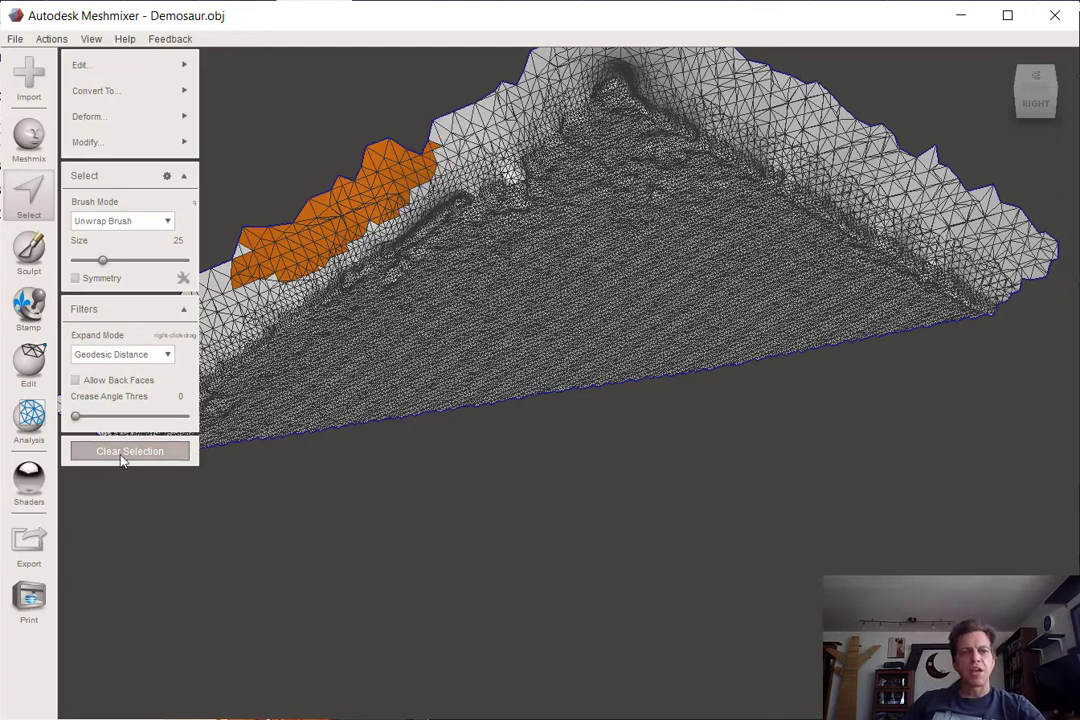
Step: Clear the patch, select the whole surface and extrude it to about 2.4 mm
left_click(128, 452)
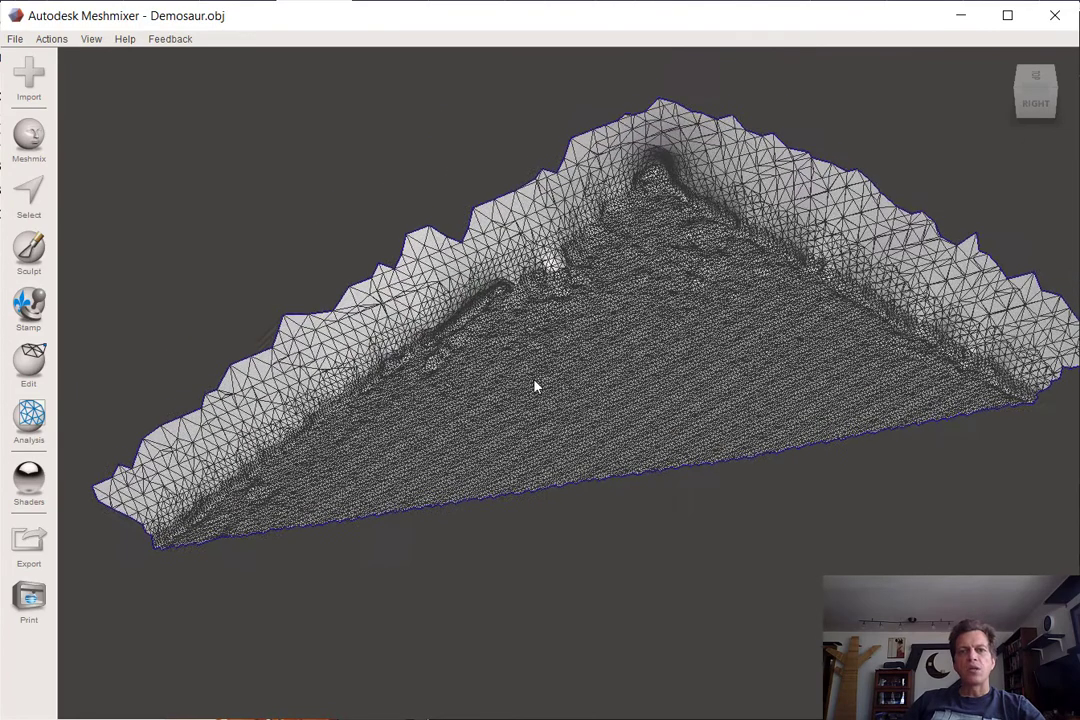
left_click(28, 196)
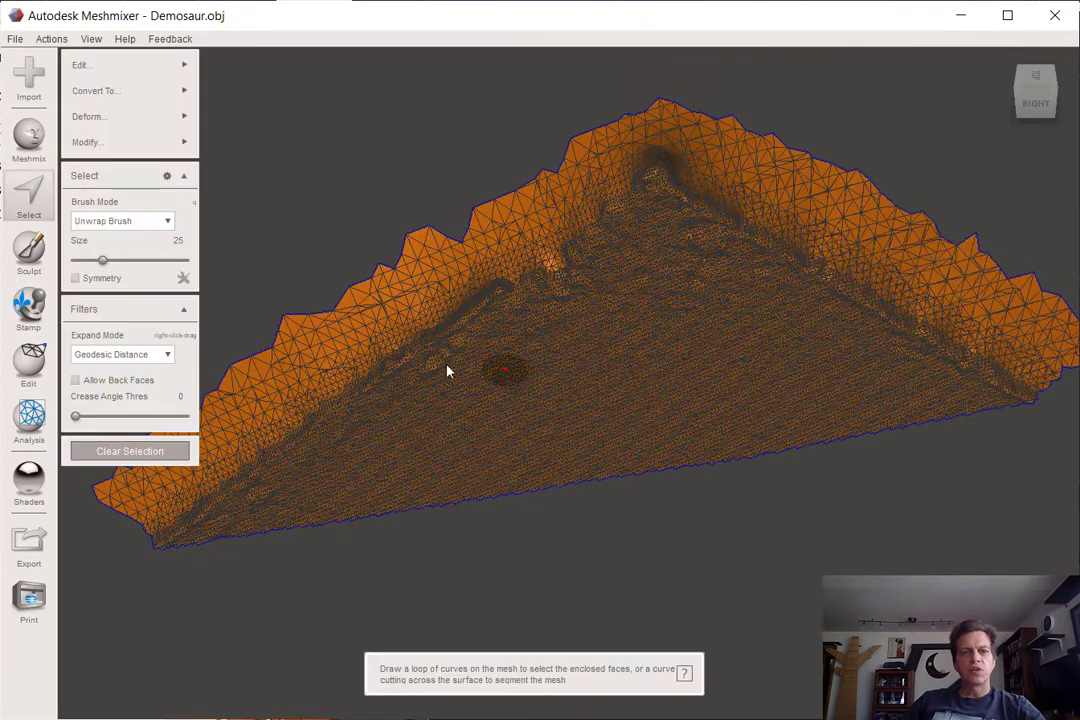
left_click(82, 64)
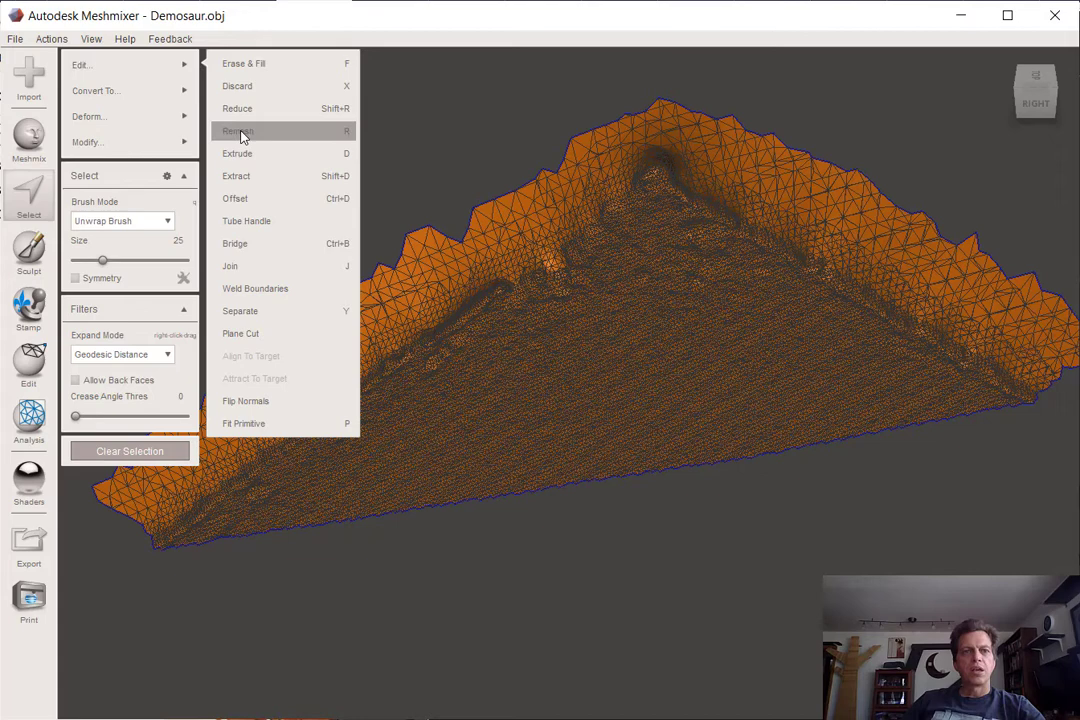
mouse_move(240, 152)
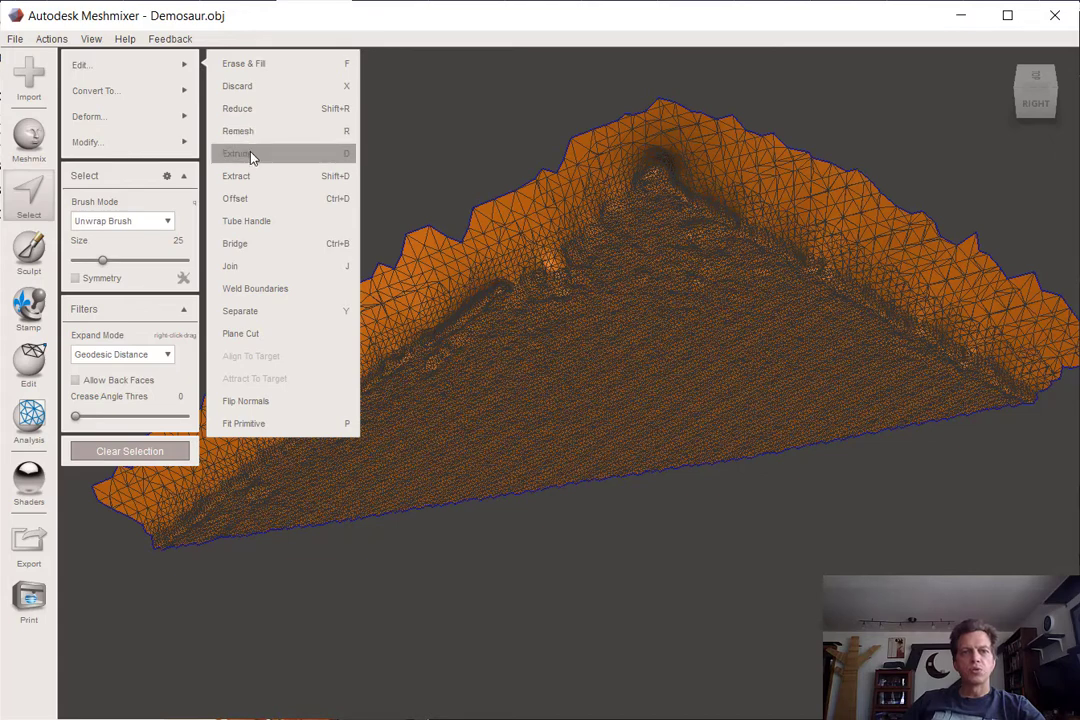
left_click(236, 152)
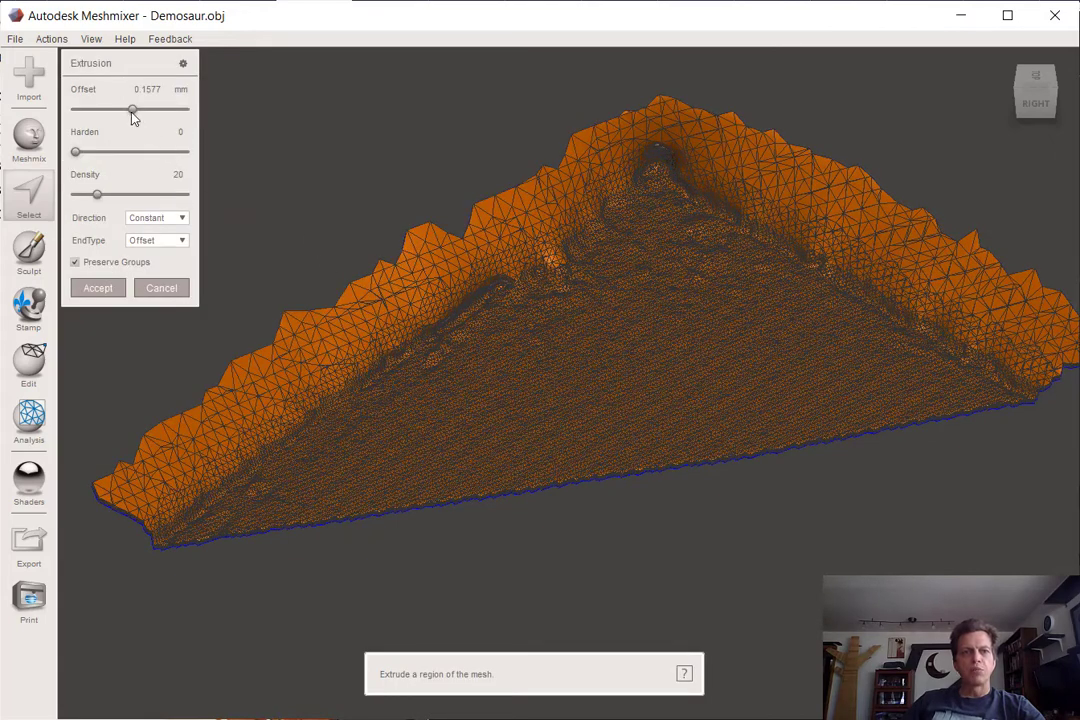
left_click_drag(134, 108, 144, 108)
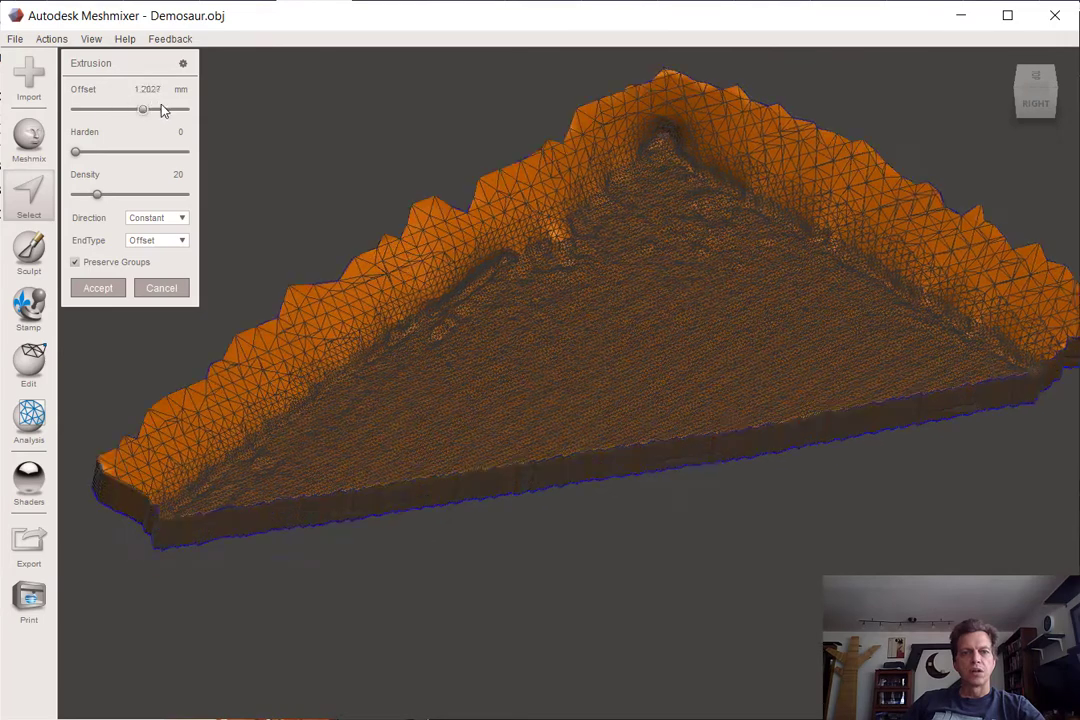
left_click_drag(144, 108, 156, 108)
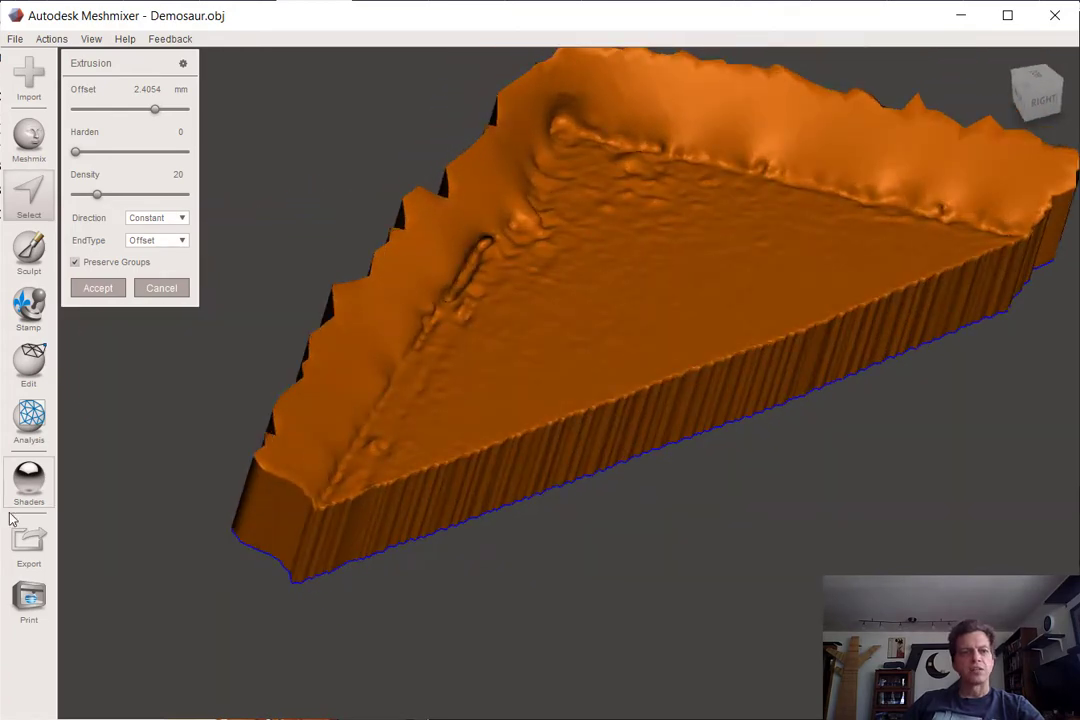
mouse_move(28, 540)
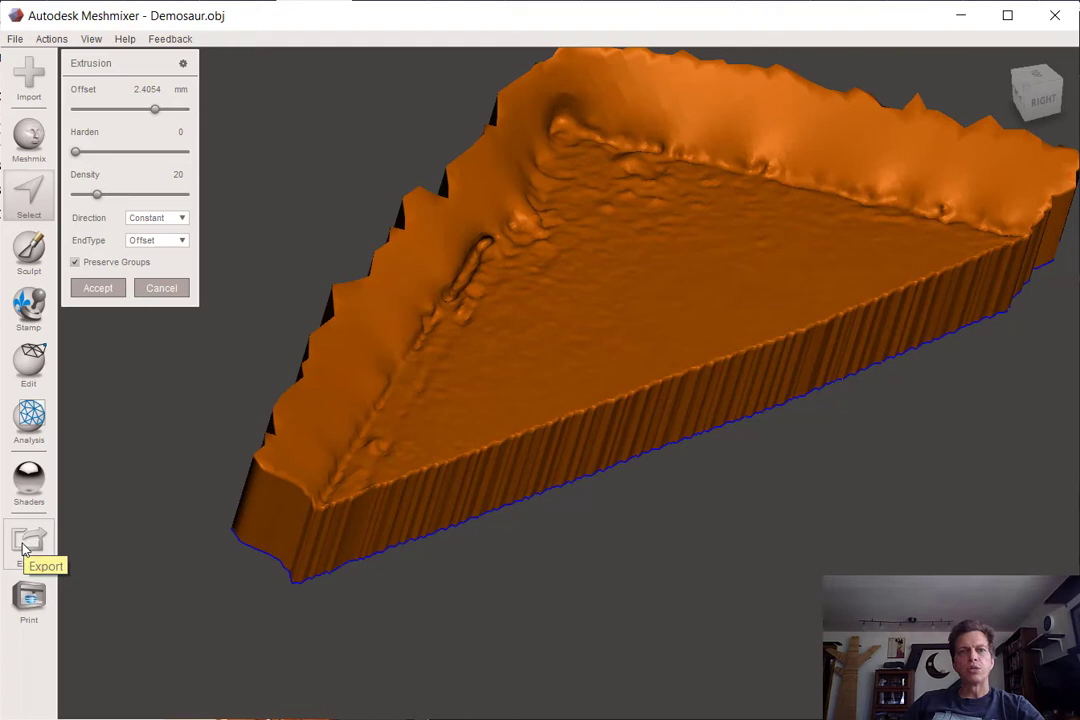